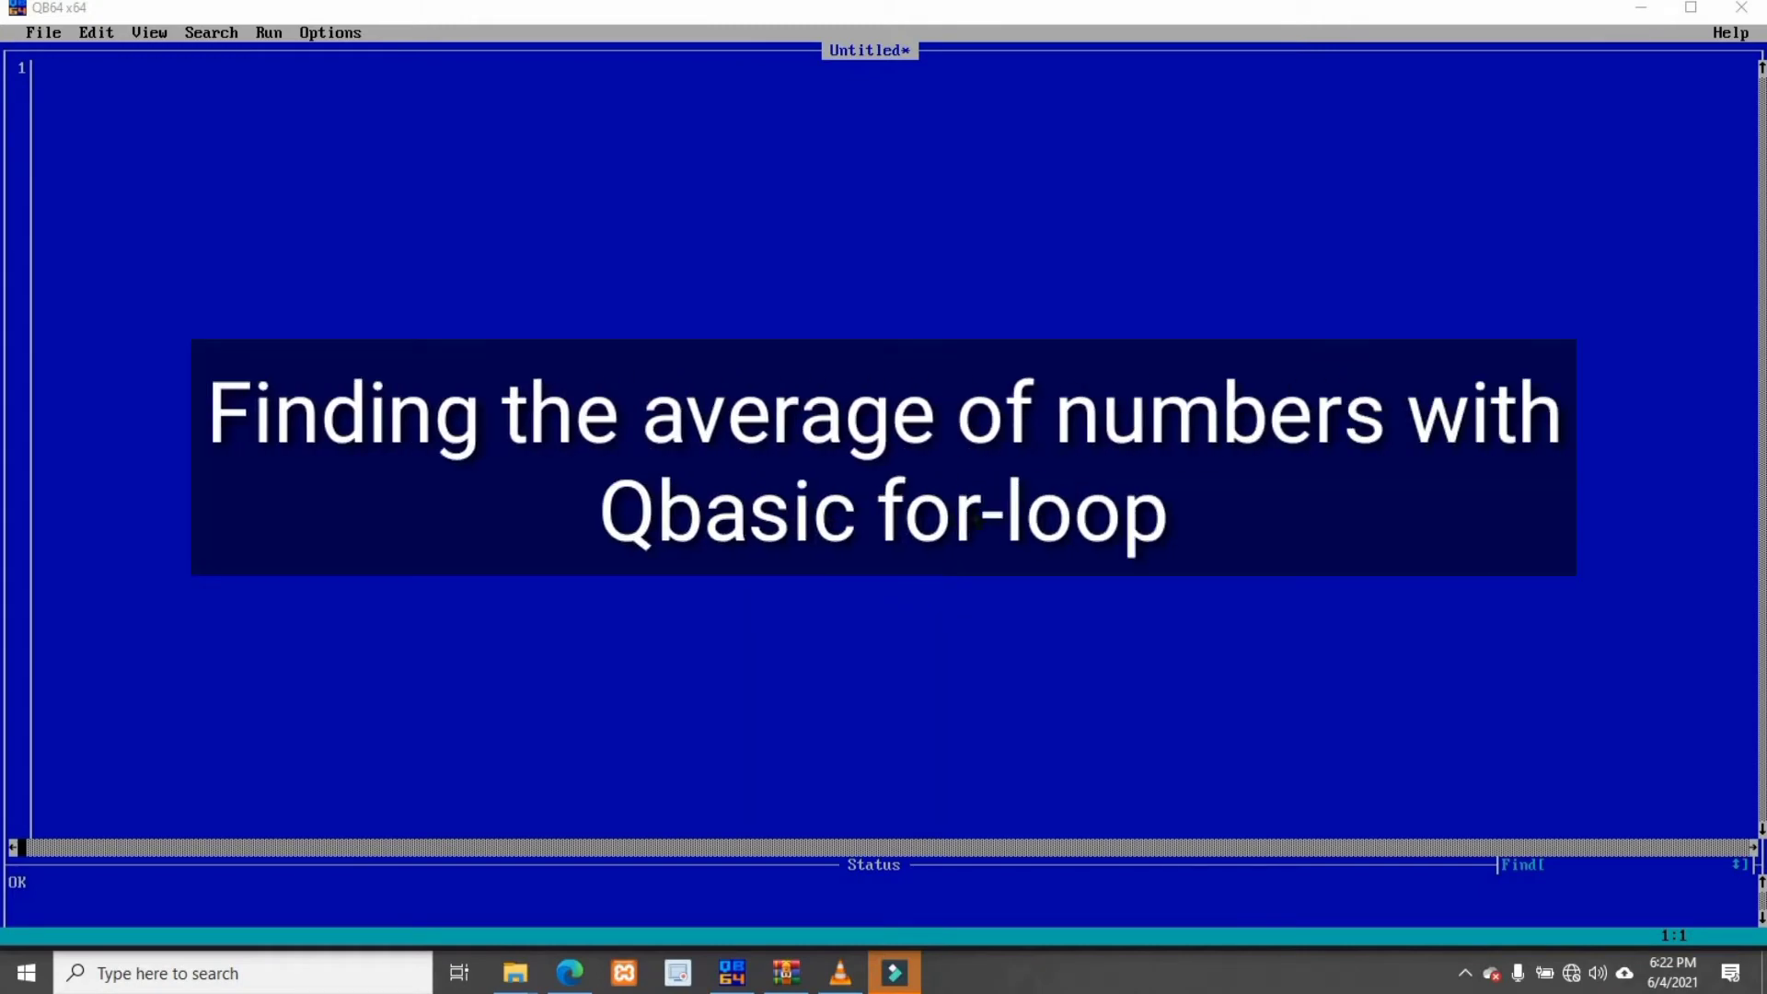
{"action": "mouse_move", "coordinate": [473, 290]}
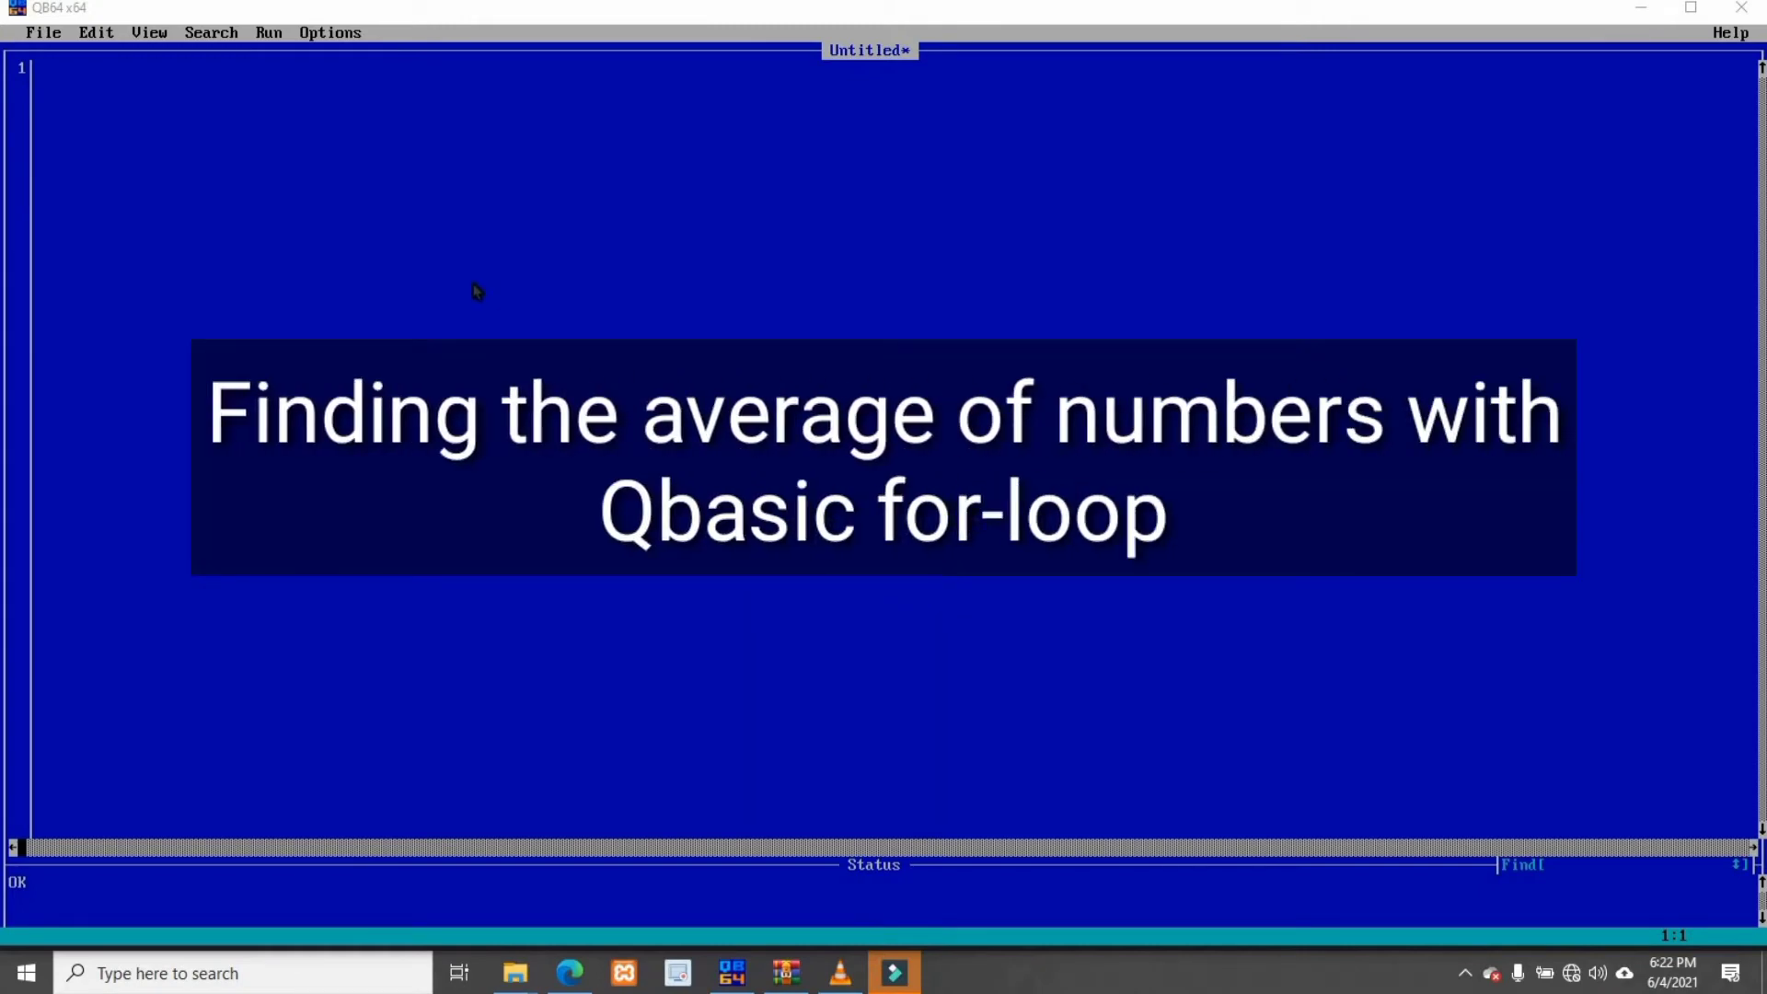
{"action": "mouse_move", "coordinate": [41, 70]}
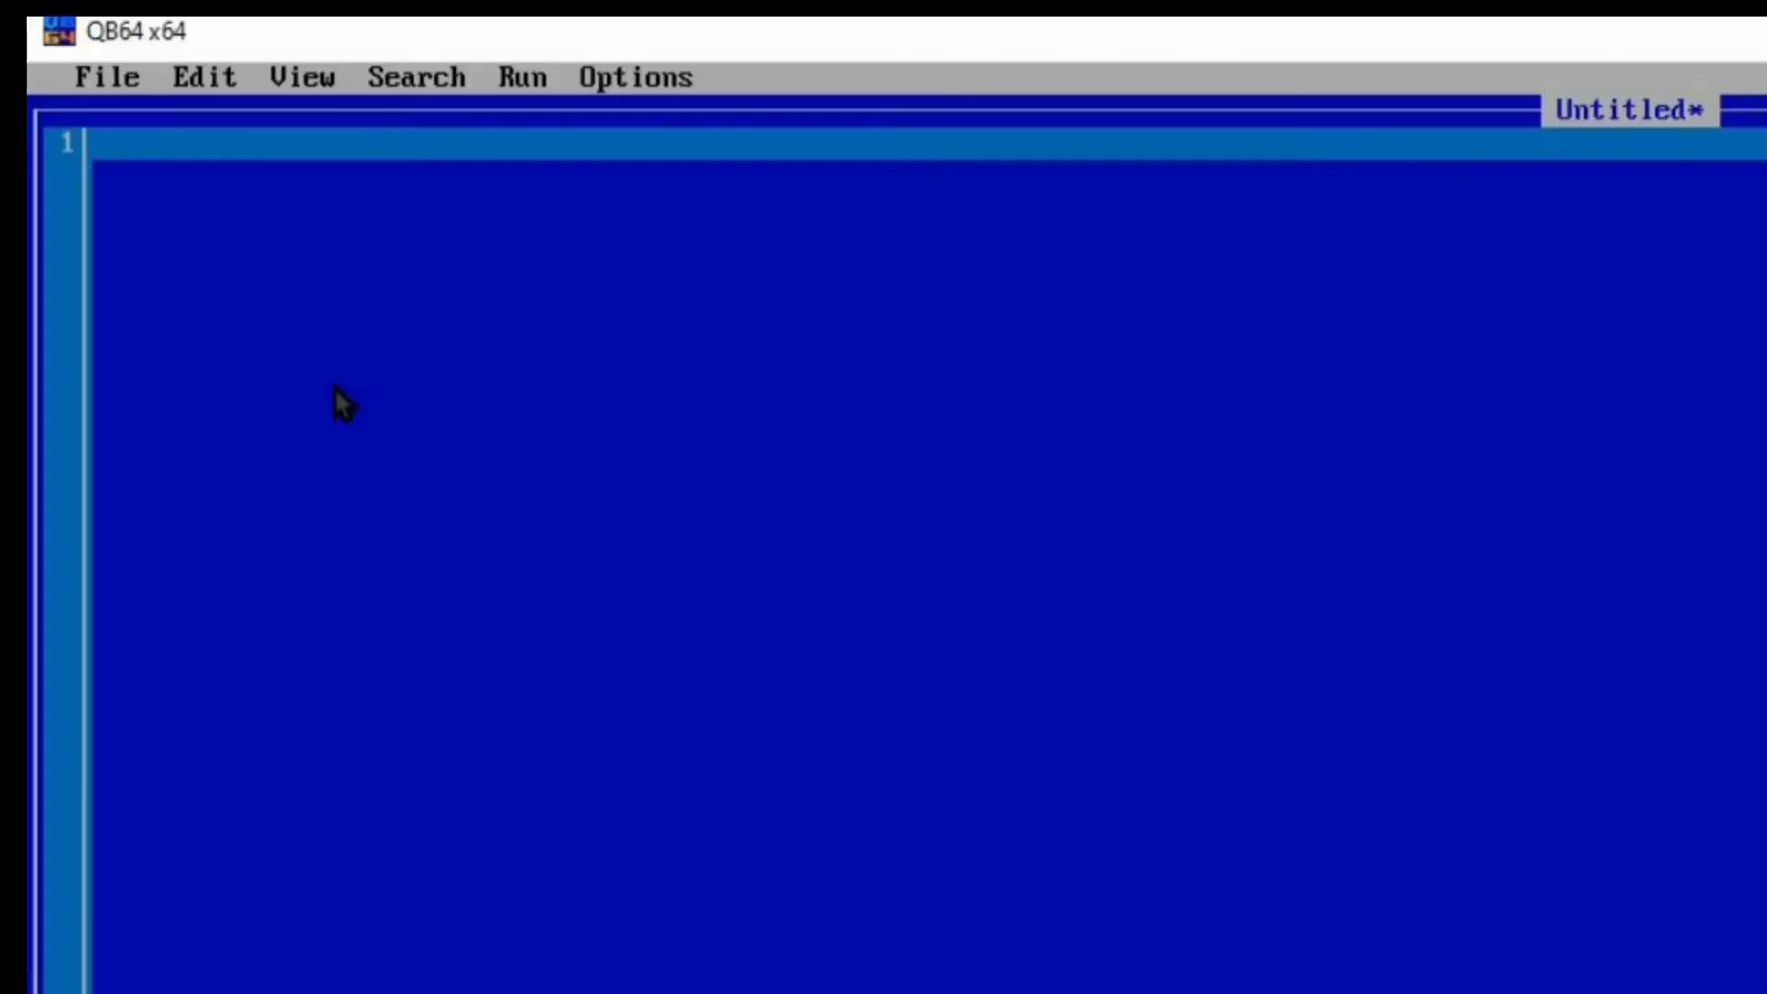
- Write the statement total = 0 to initialise the running sum
{"action": "type", "text": "total = 0"}
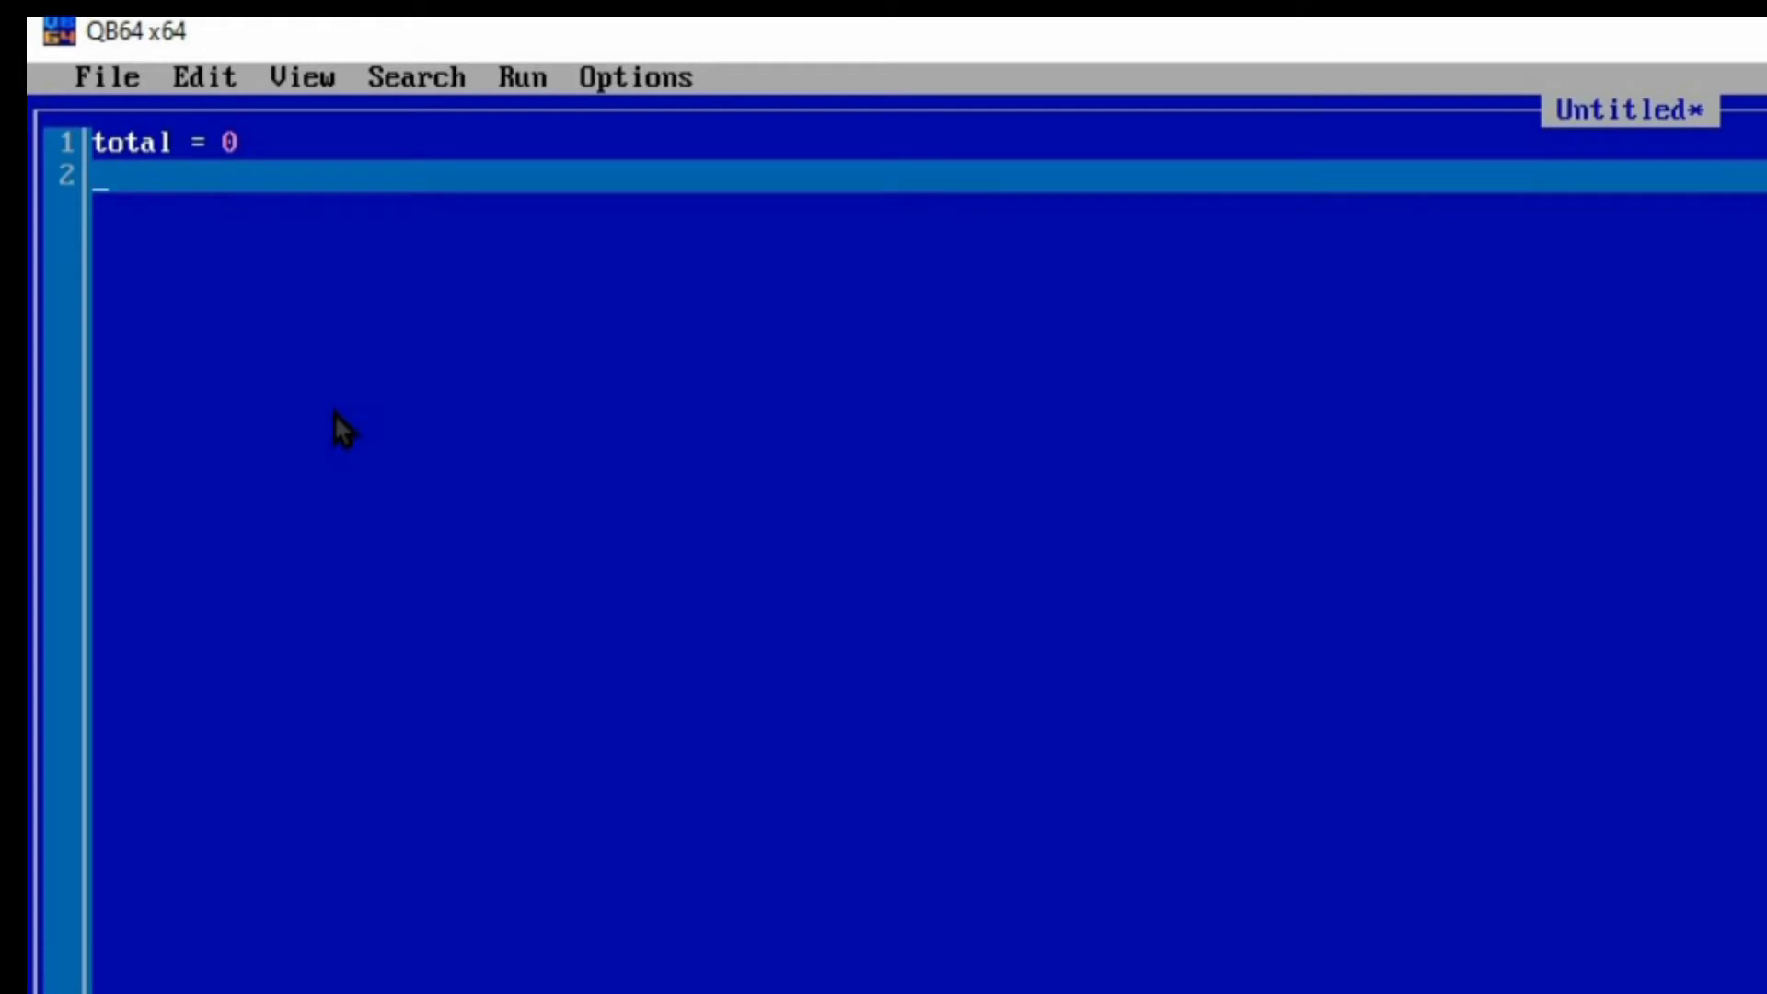
- Write the loop header for number = 1 to 5 and move to the next line
{"action": "type", "text": "for"}
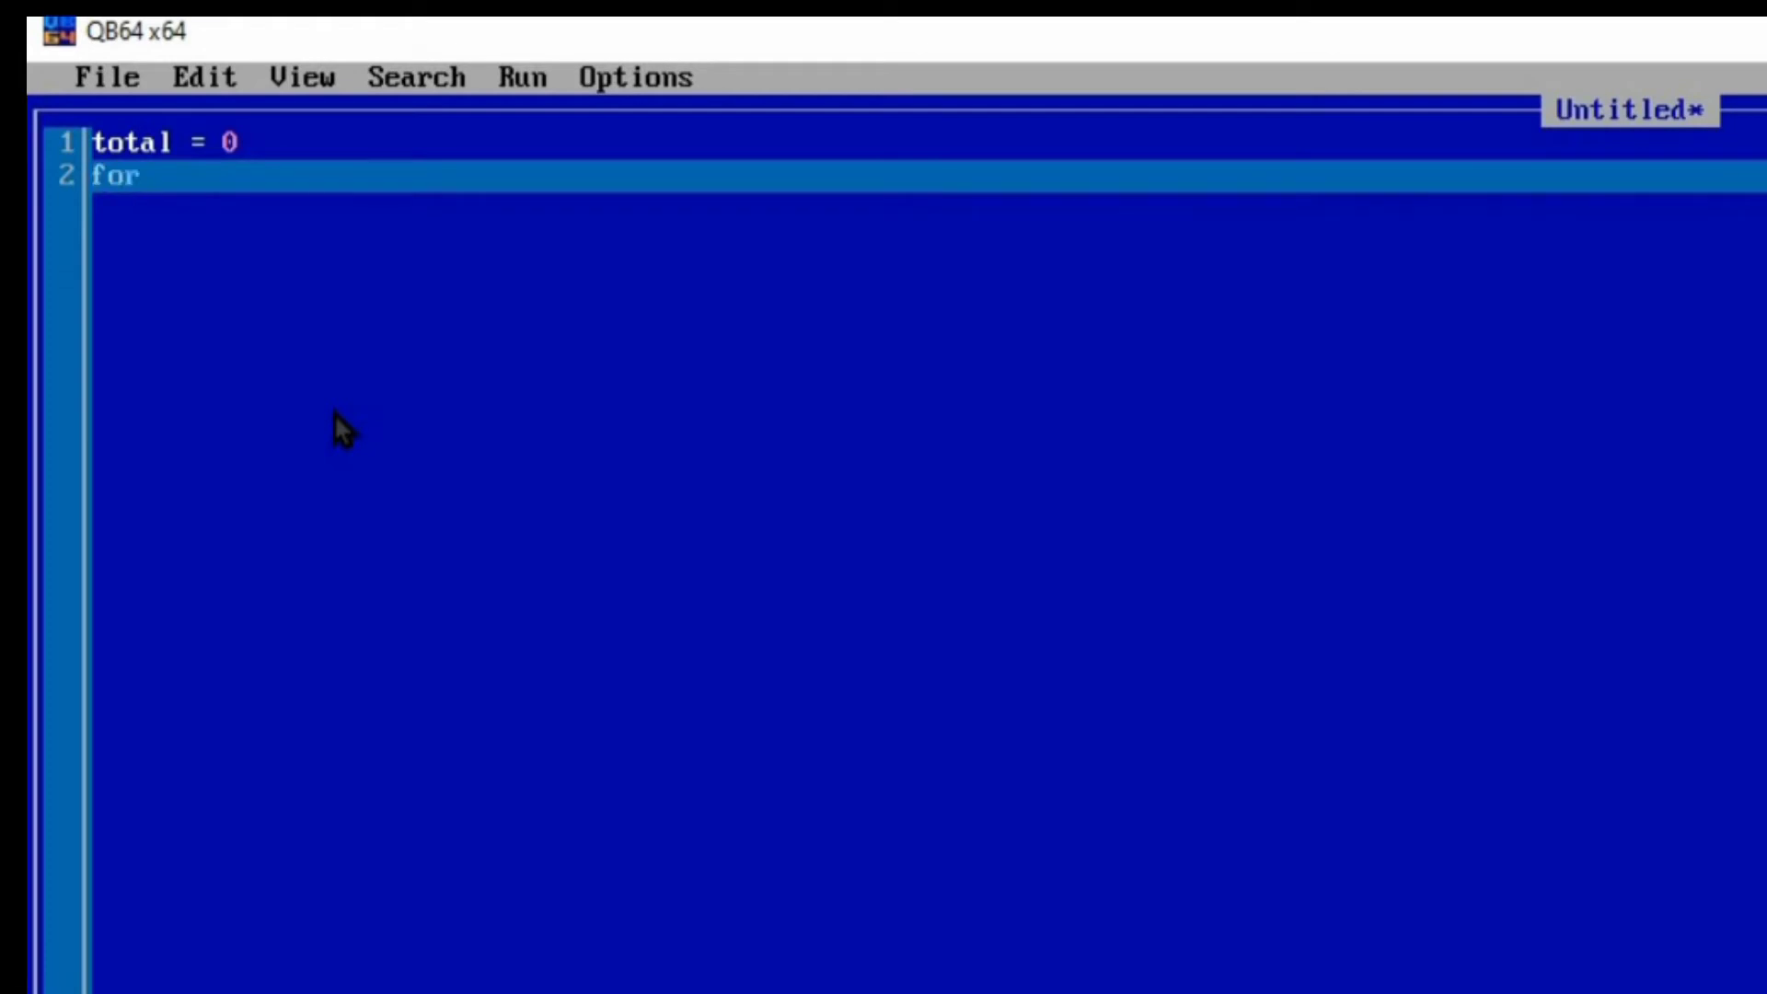
{"action": "type", "text": "number"}
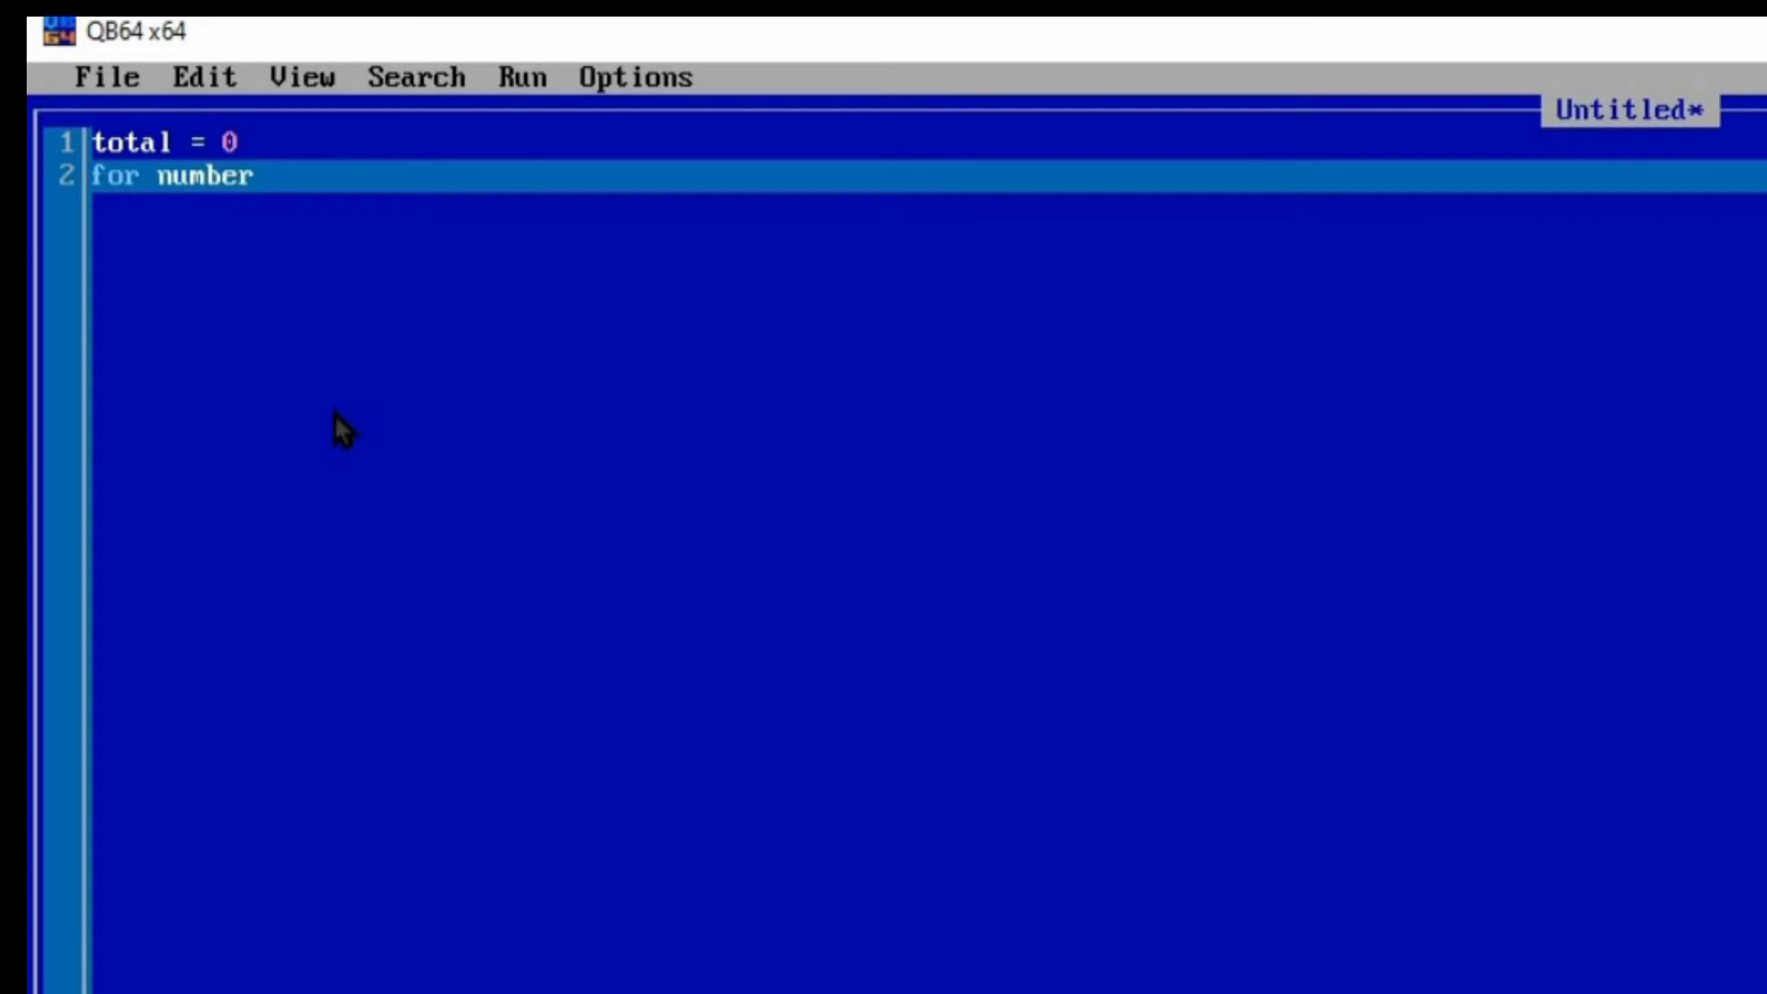
{"action": "type", "text": "\" \""}
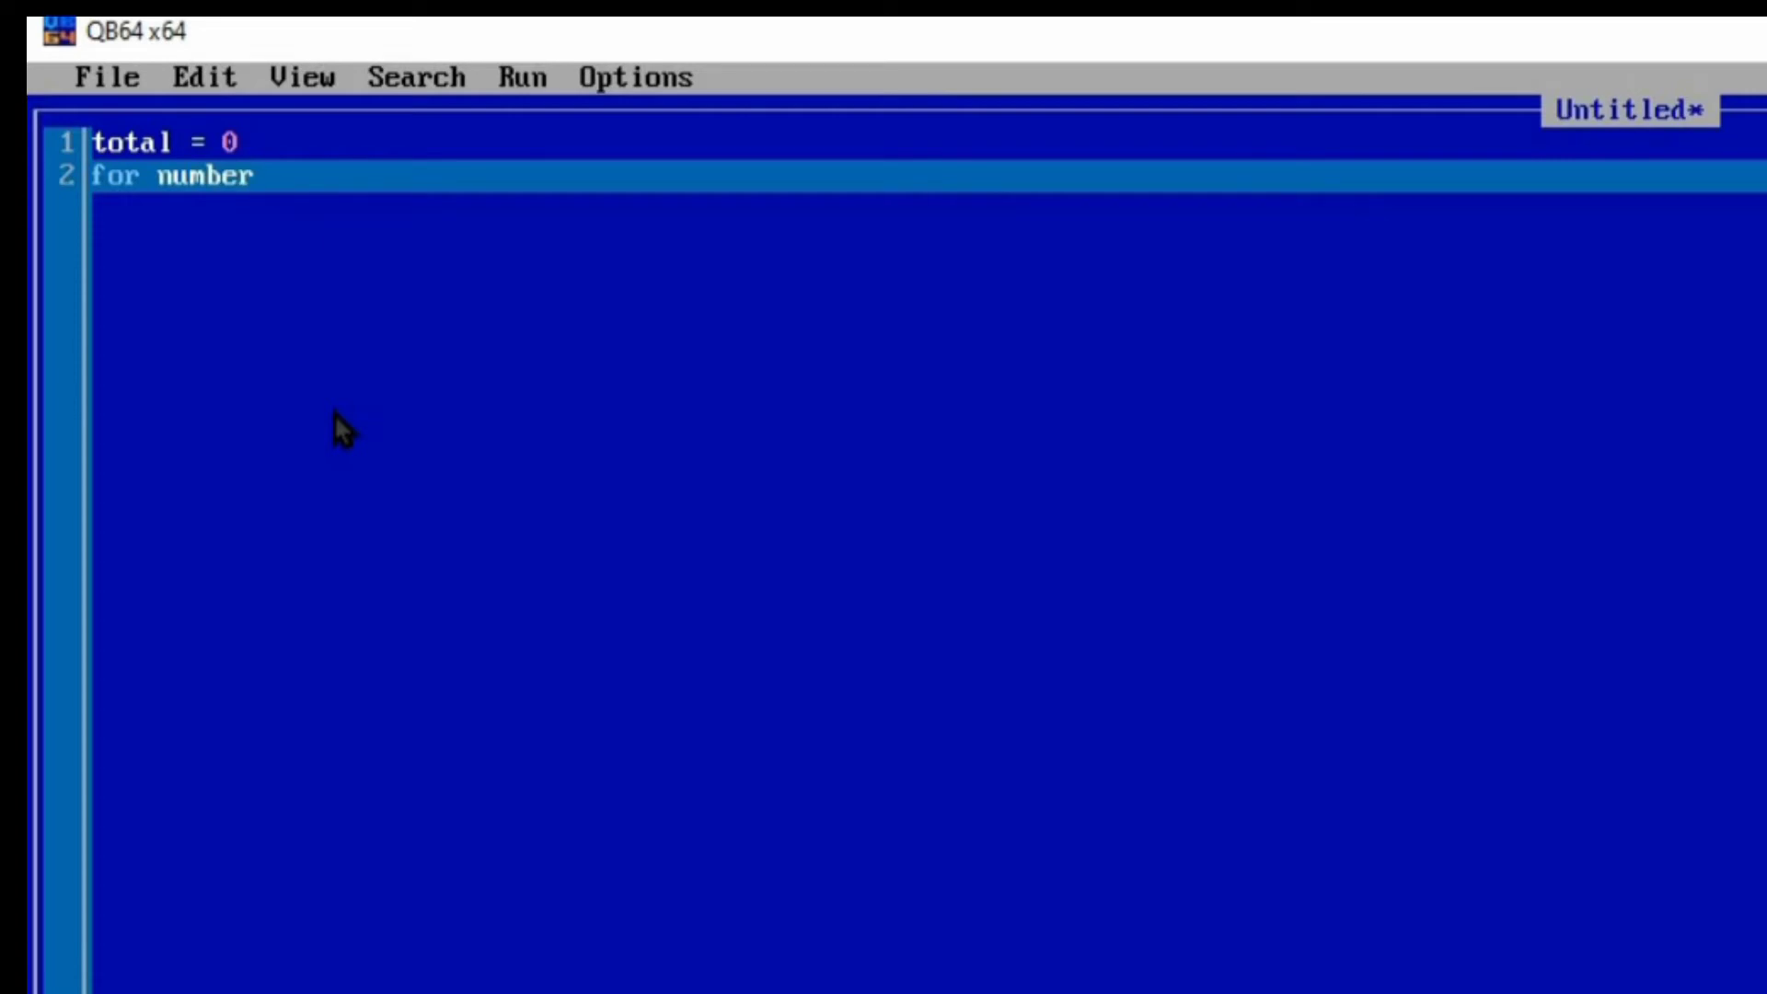
{"action": "type", "text": "\" \""}
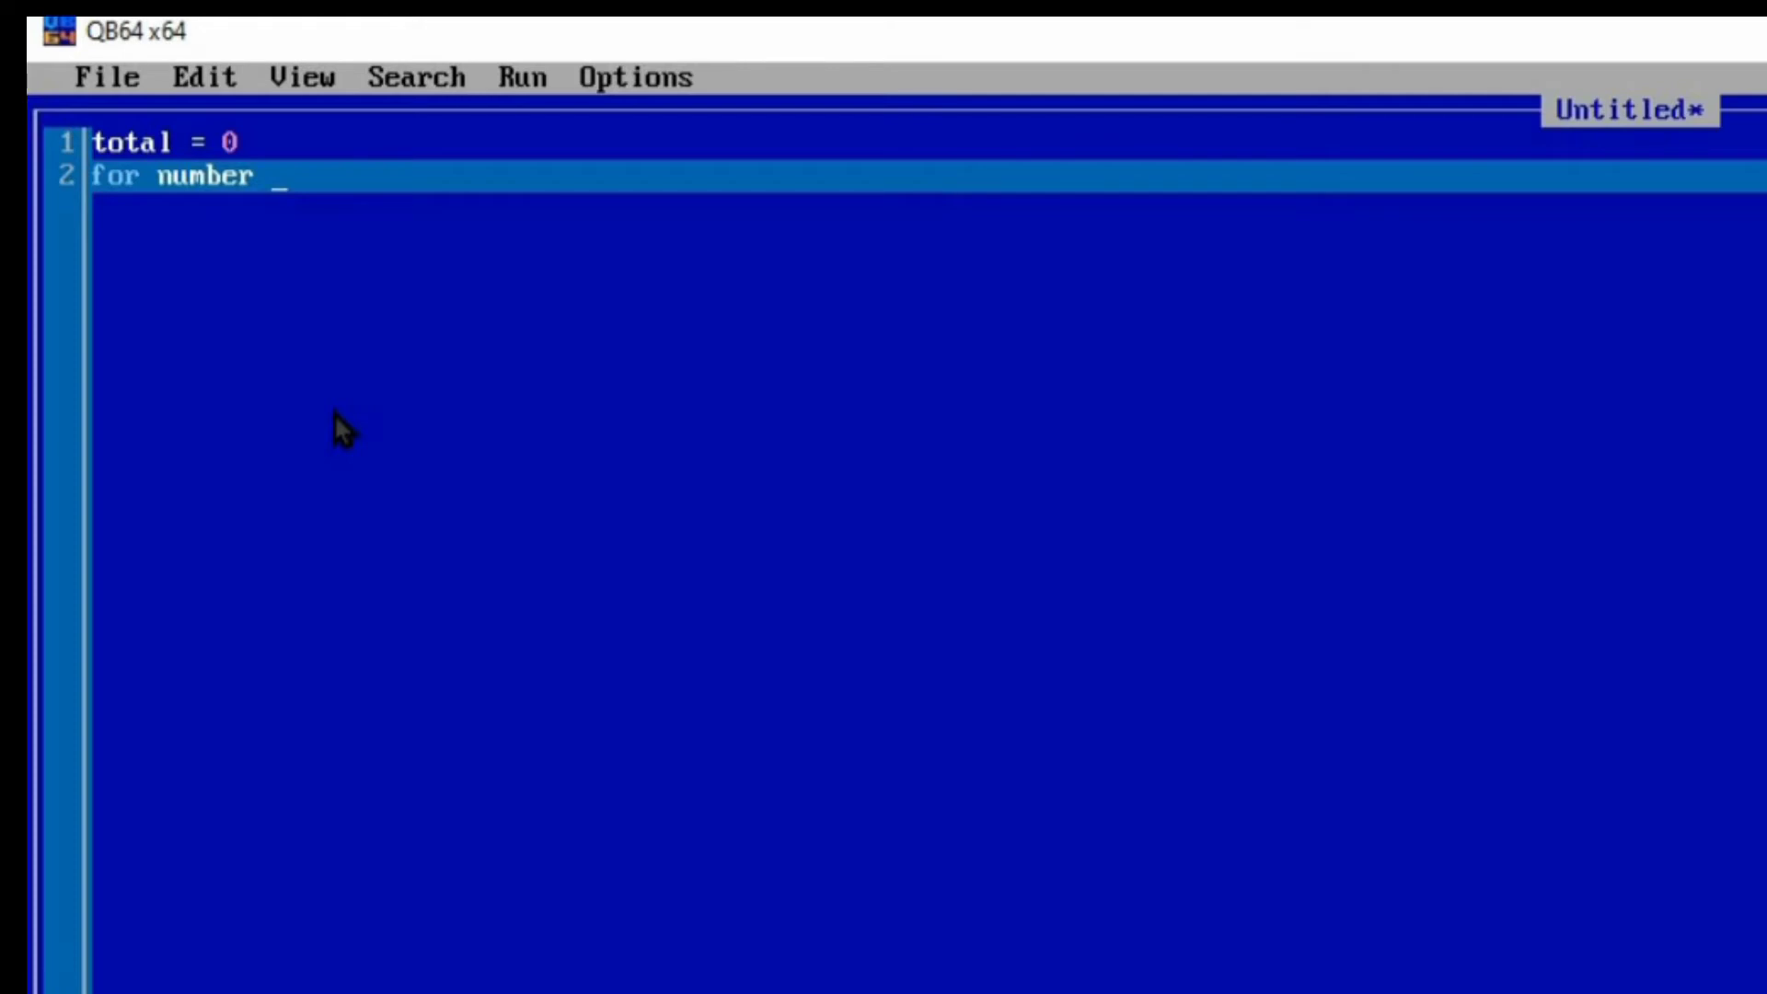
{"action": "type", "text": "="}
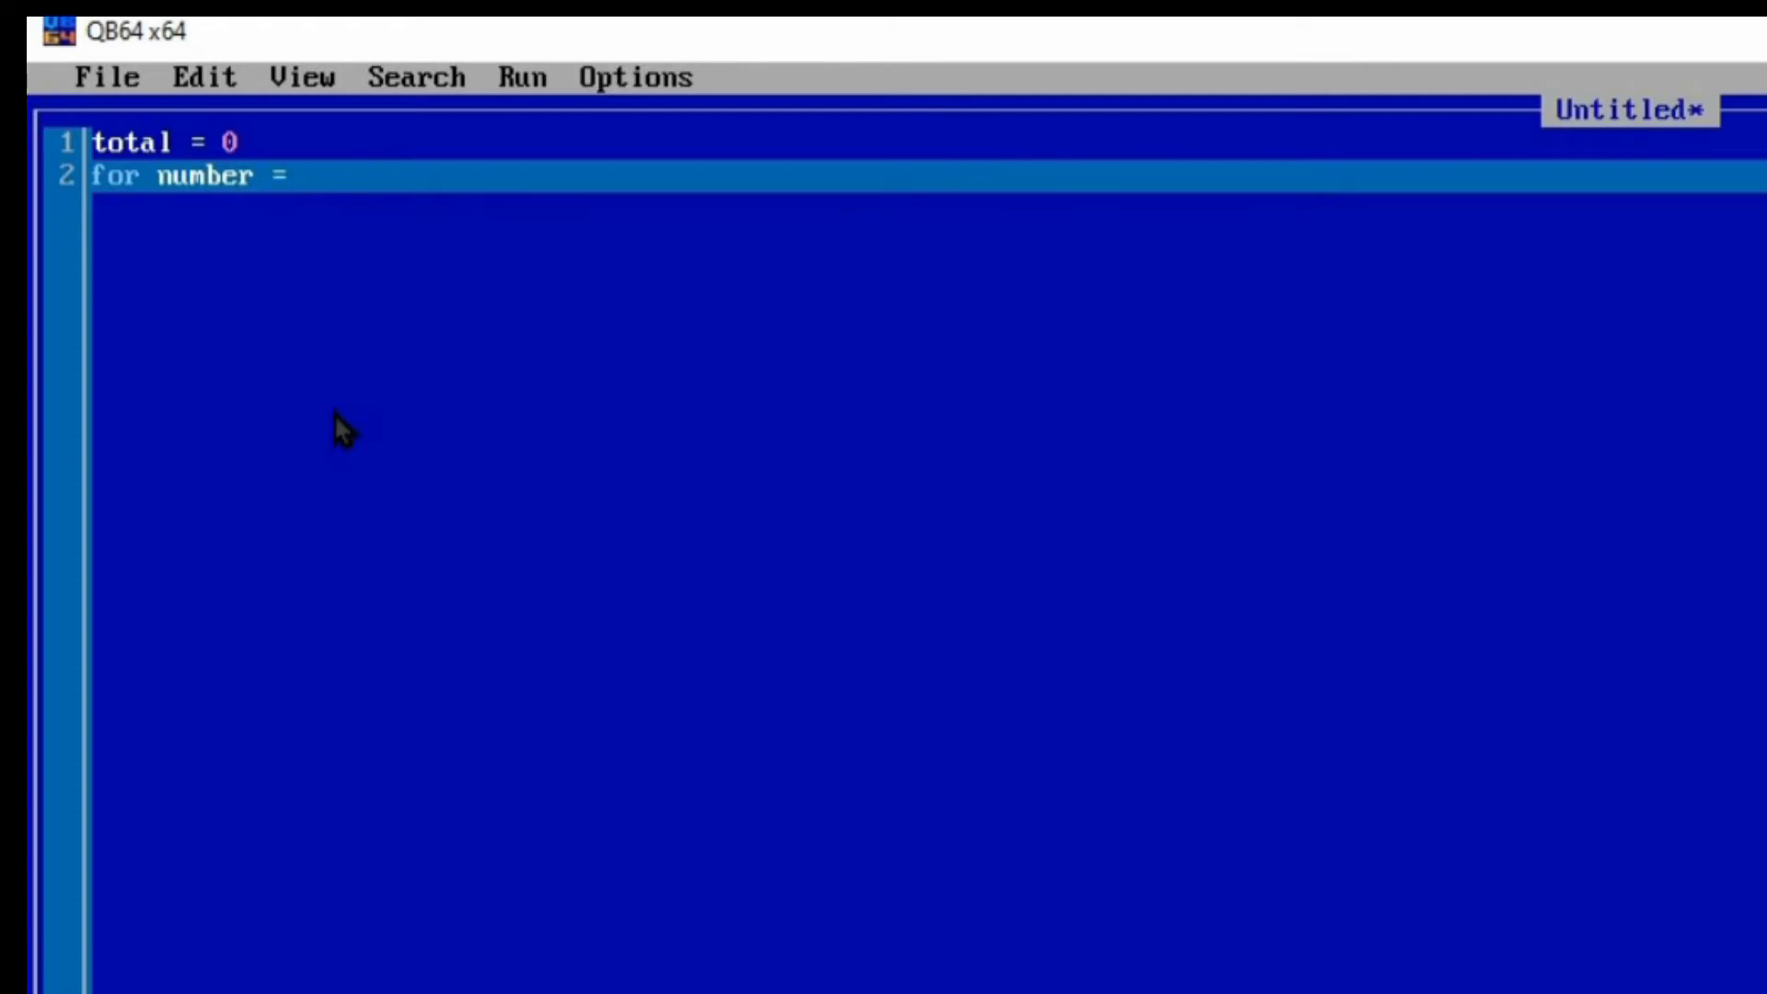
{"action": "type", "text": "1 to"}
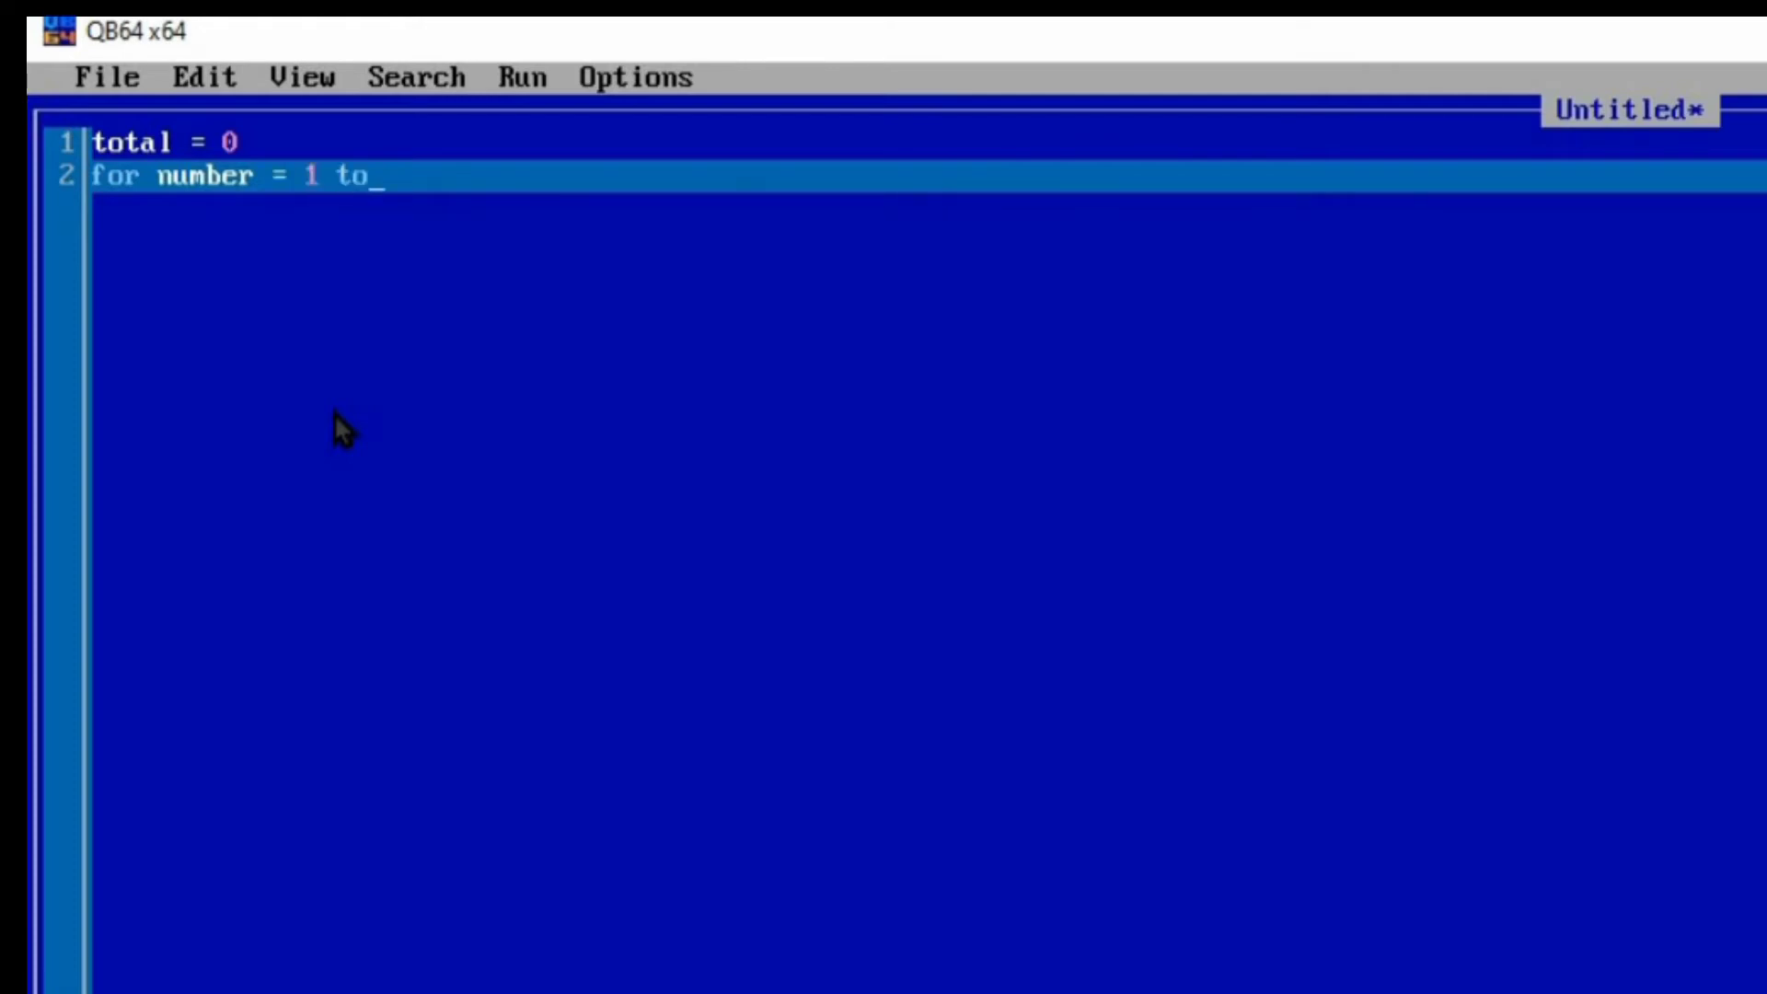
{"action": "type", "text": "5"}
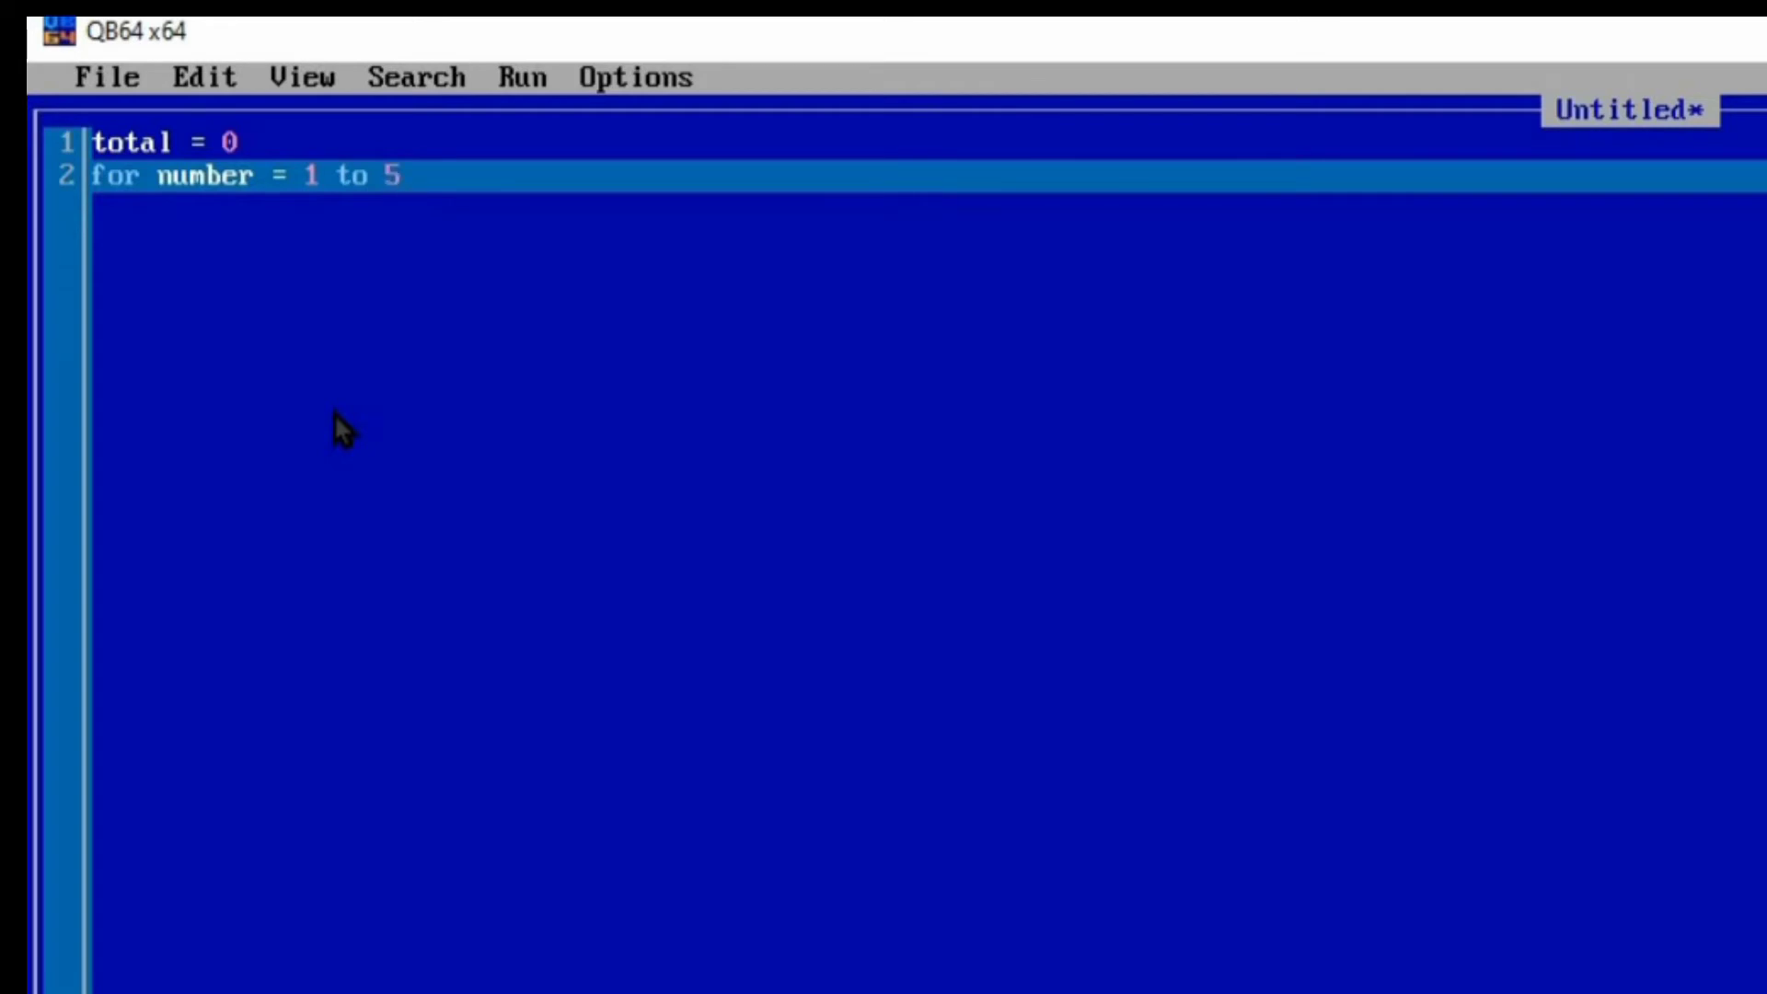
{"action": "key", "text": "enter"}
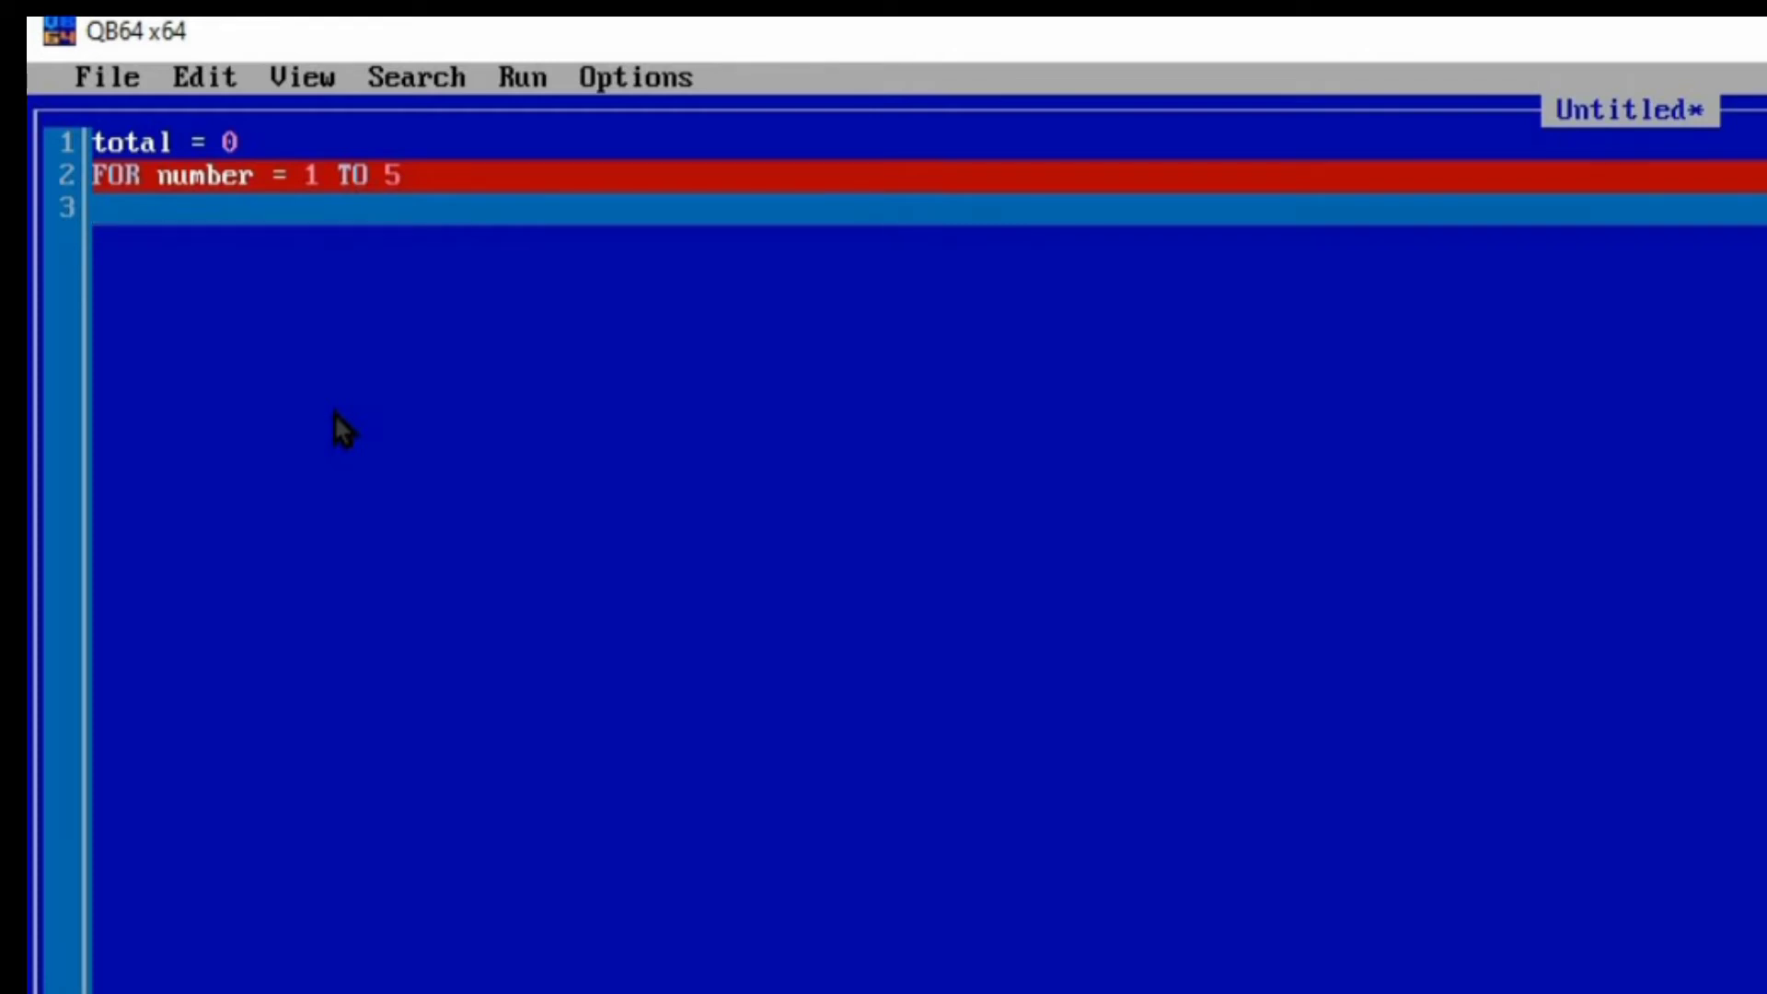
- Write print "Enter number "; number as the loop's prompt line
{"action": "type", "text": "print"}
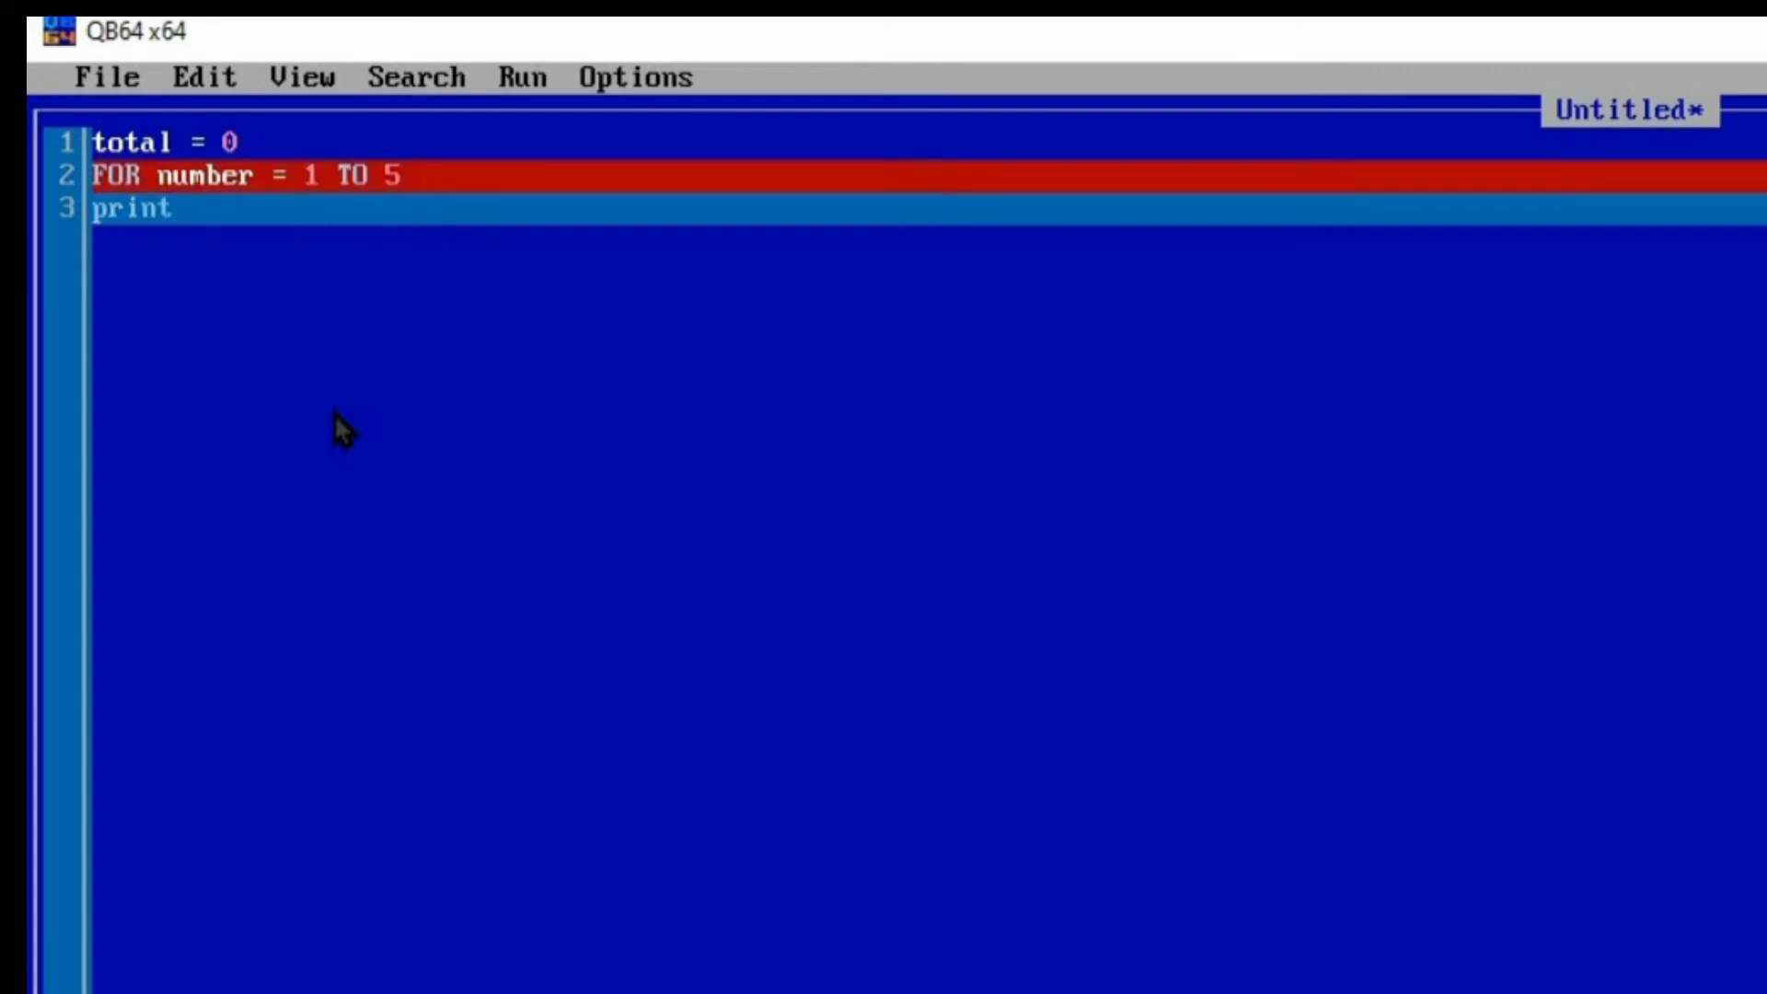
{"action": "type", "text": "\"\""}
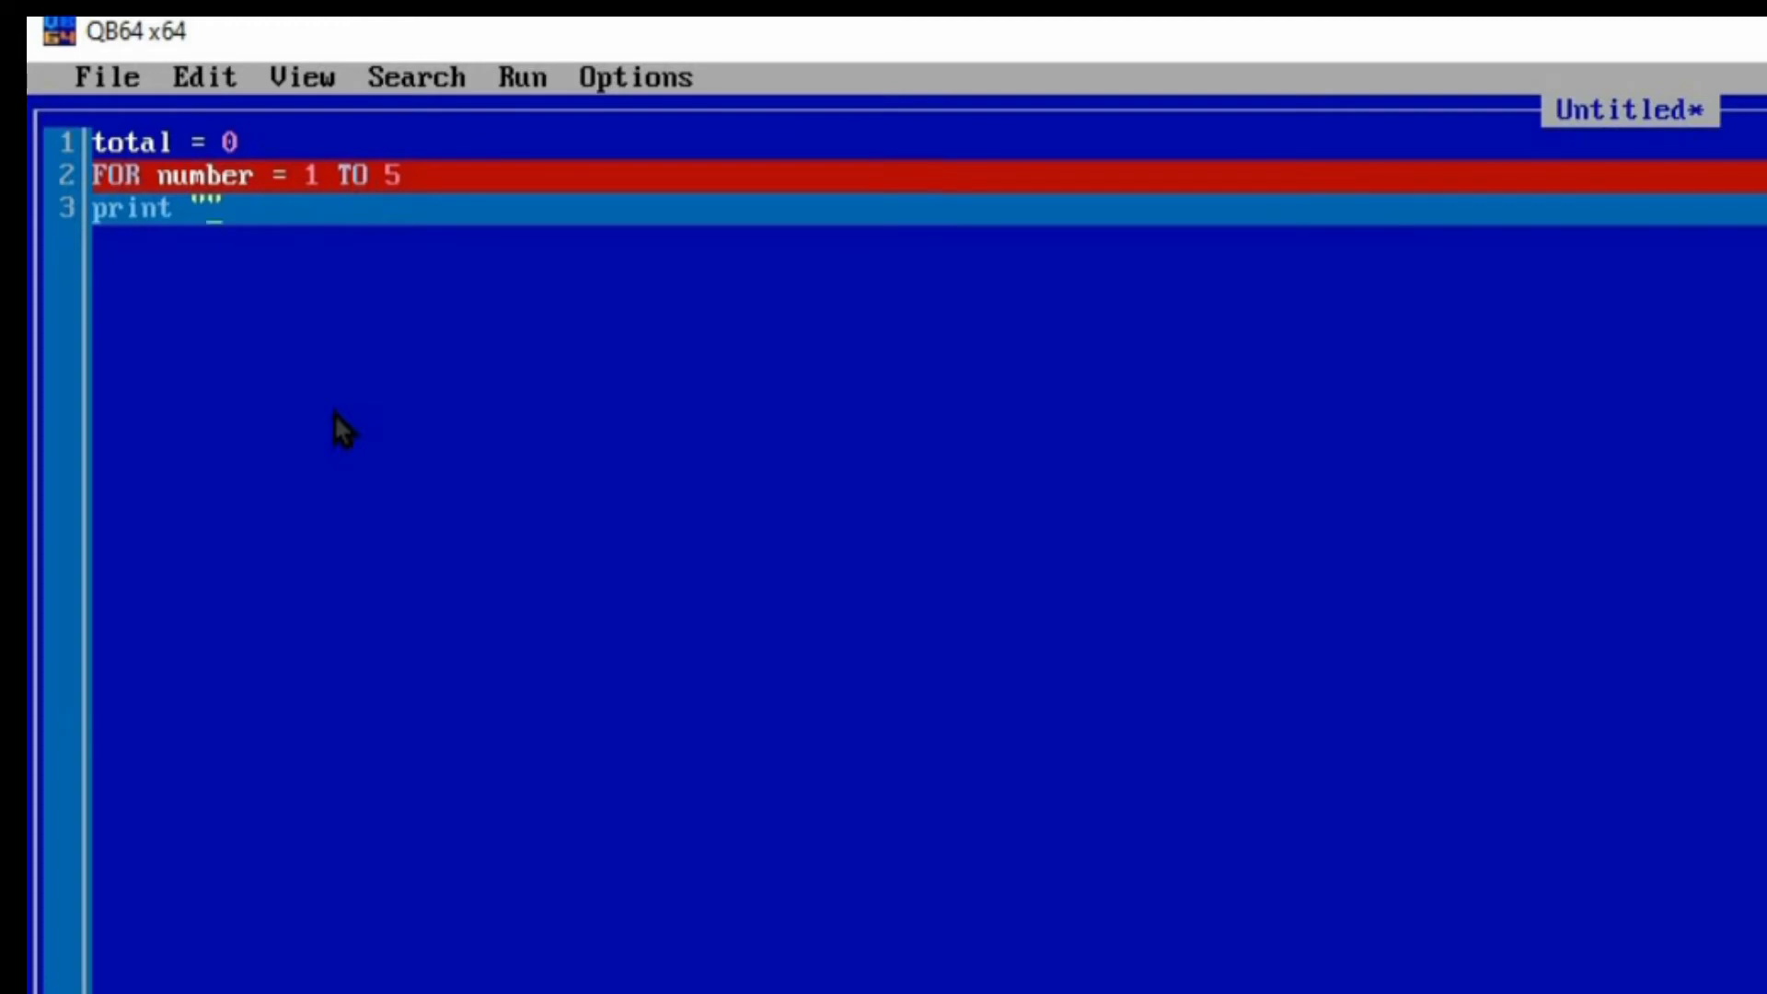
{"action": "type", "text": "Enter"}
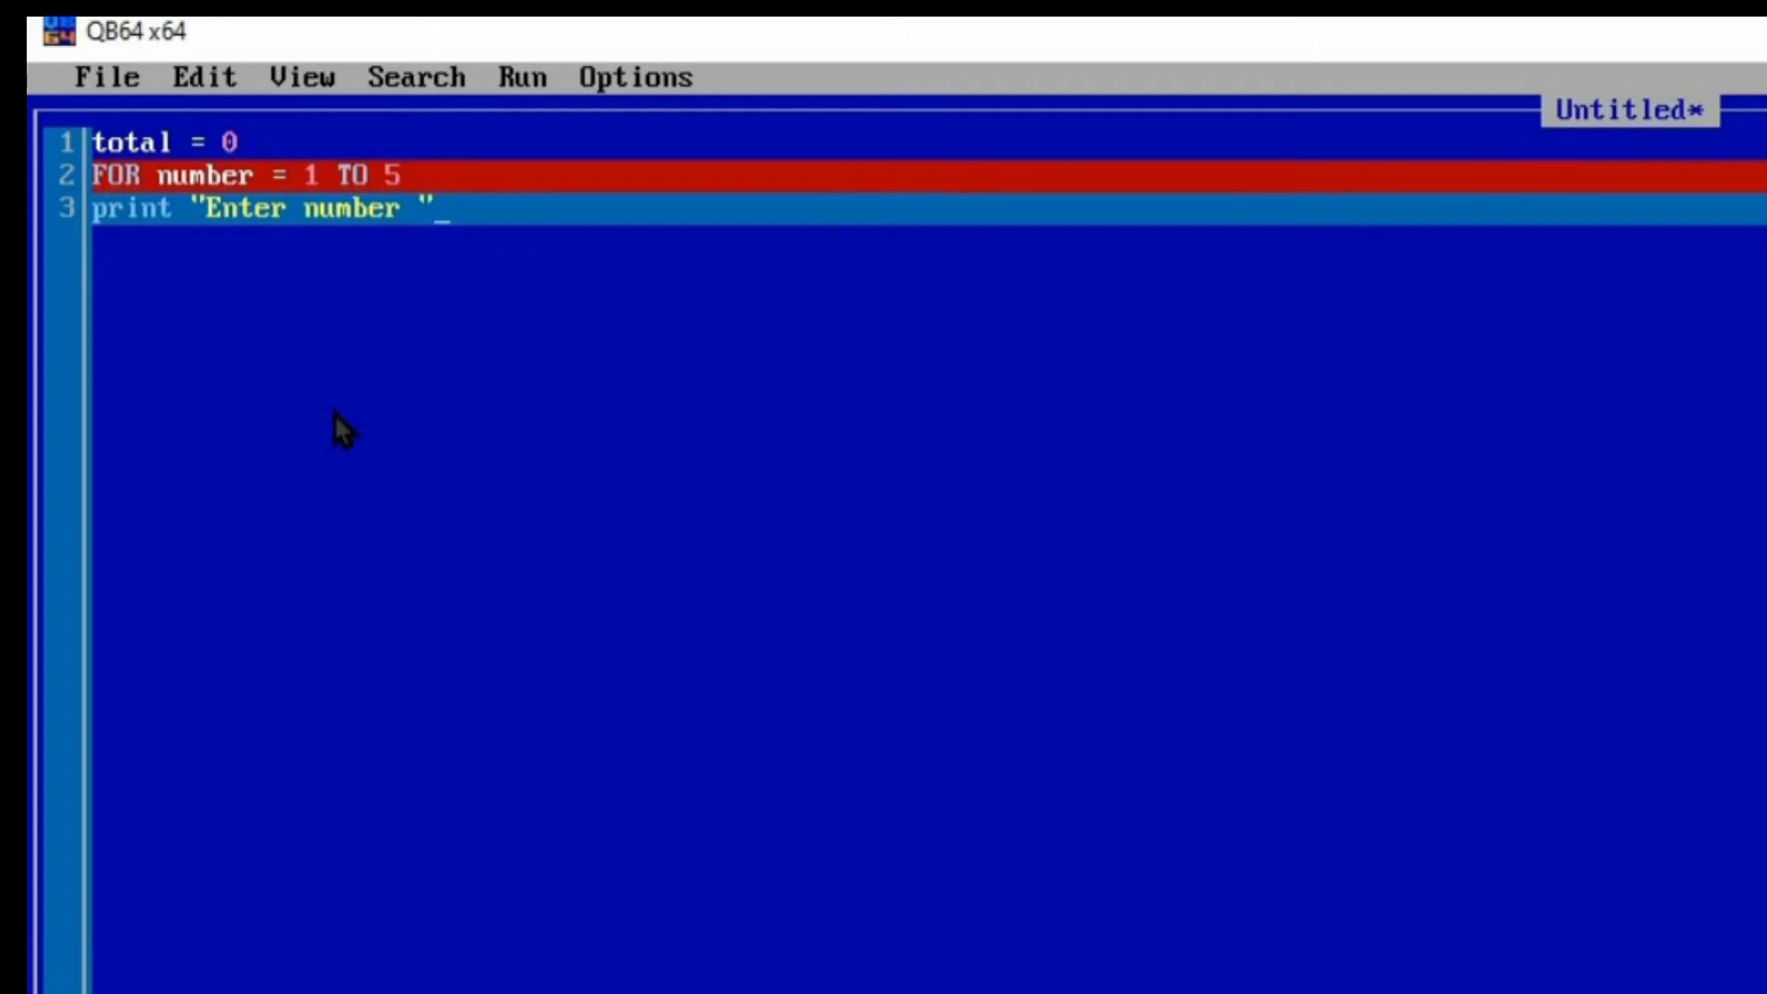
{"action": "type", "text": "n"}
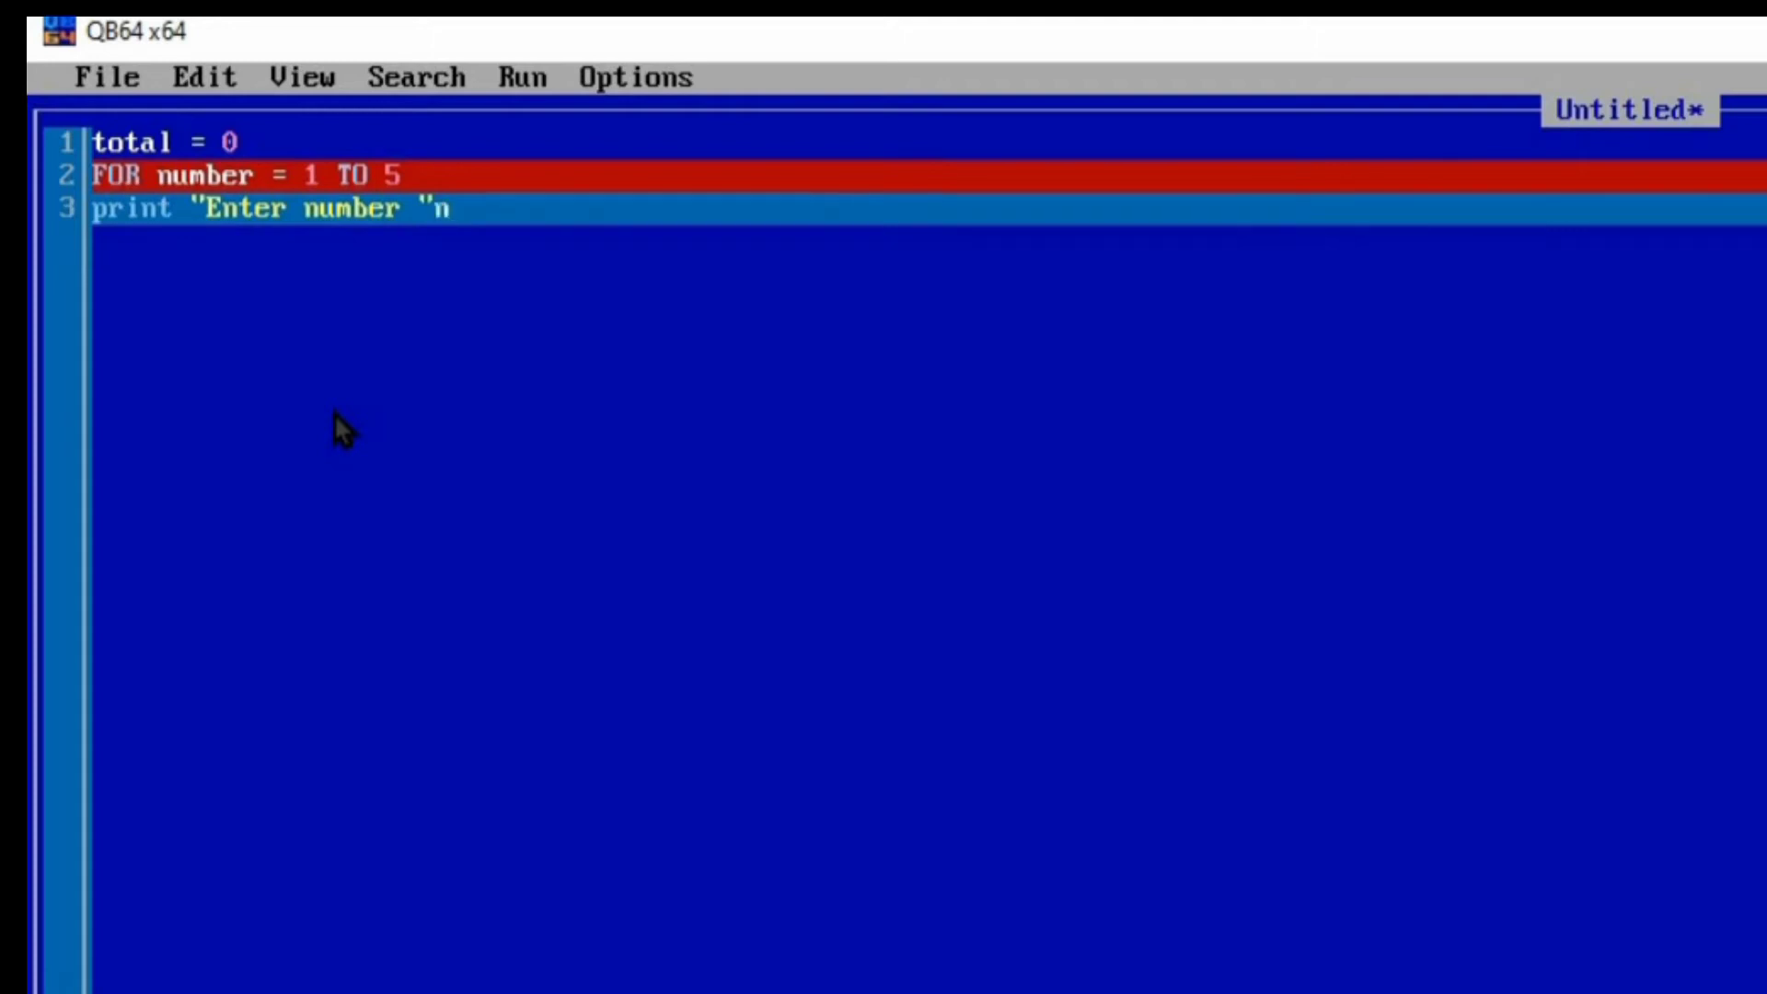
{"action": "type", "text": "u"}
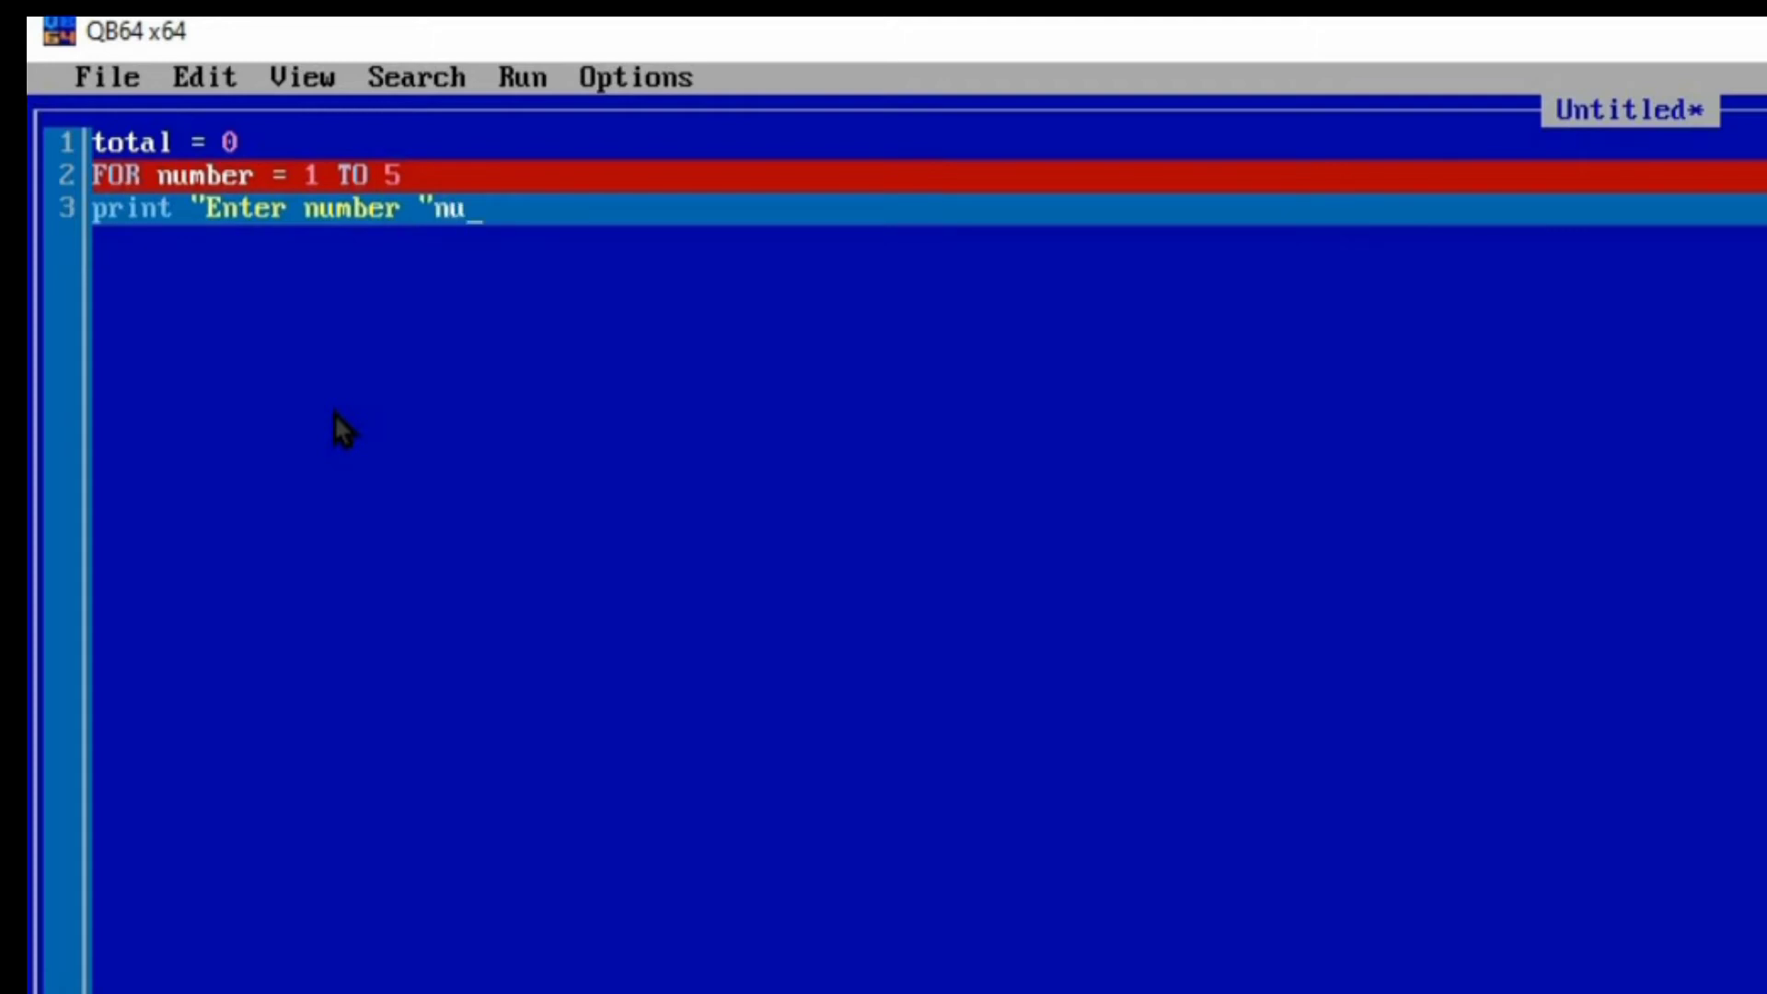
{"action": "type", "text": "mber"}
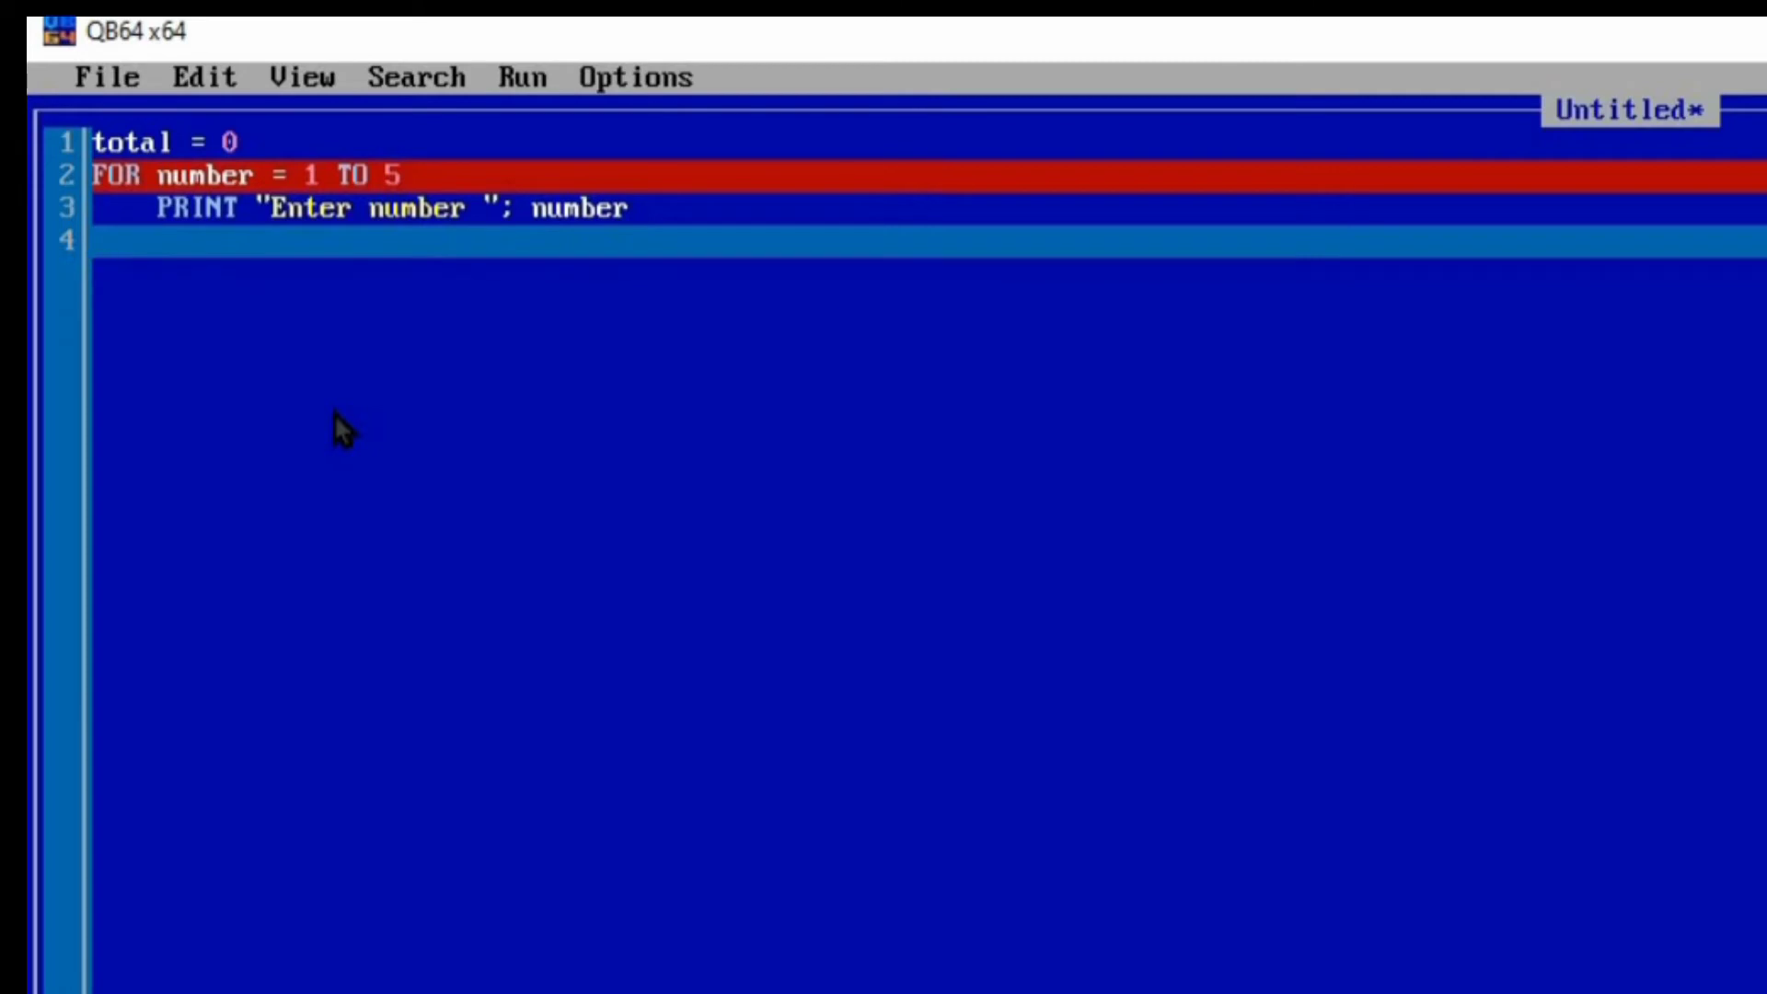
- Write input n so each prompted value is read into n
{"action": "type", "text": "input"}
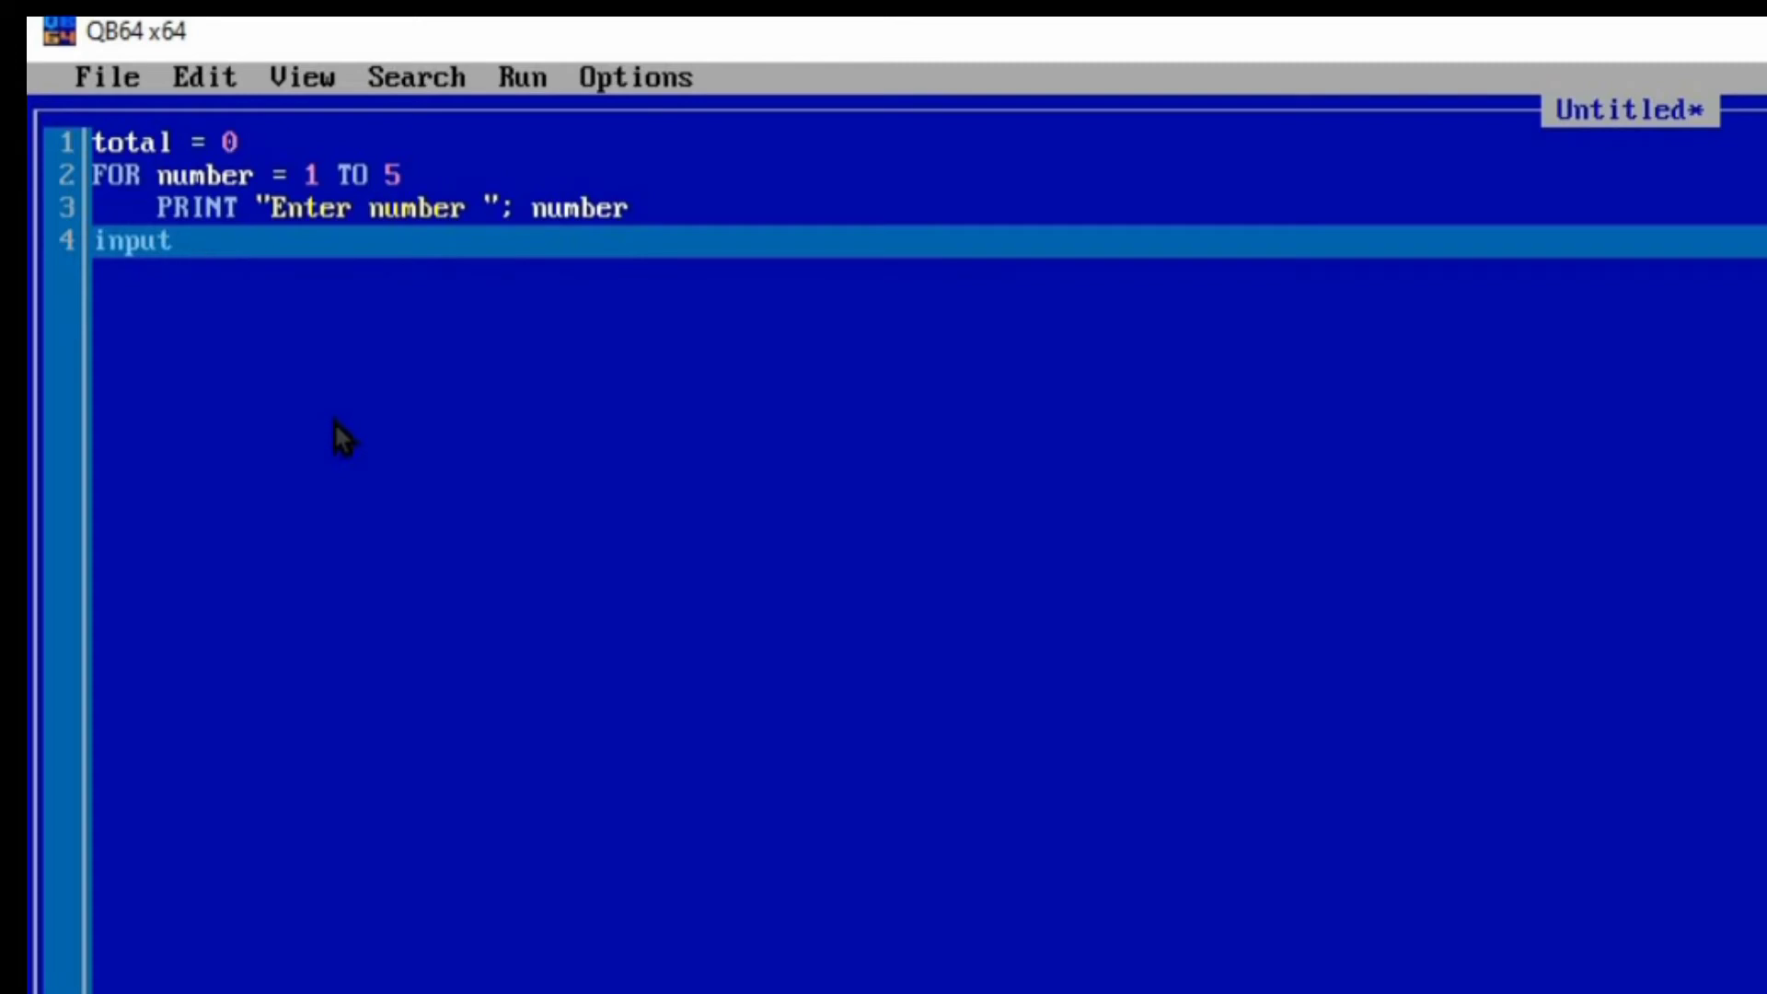
{"action": "type", "text": "\" \""}
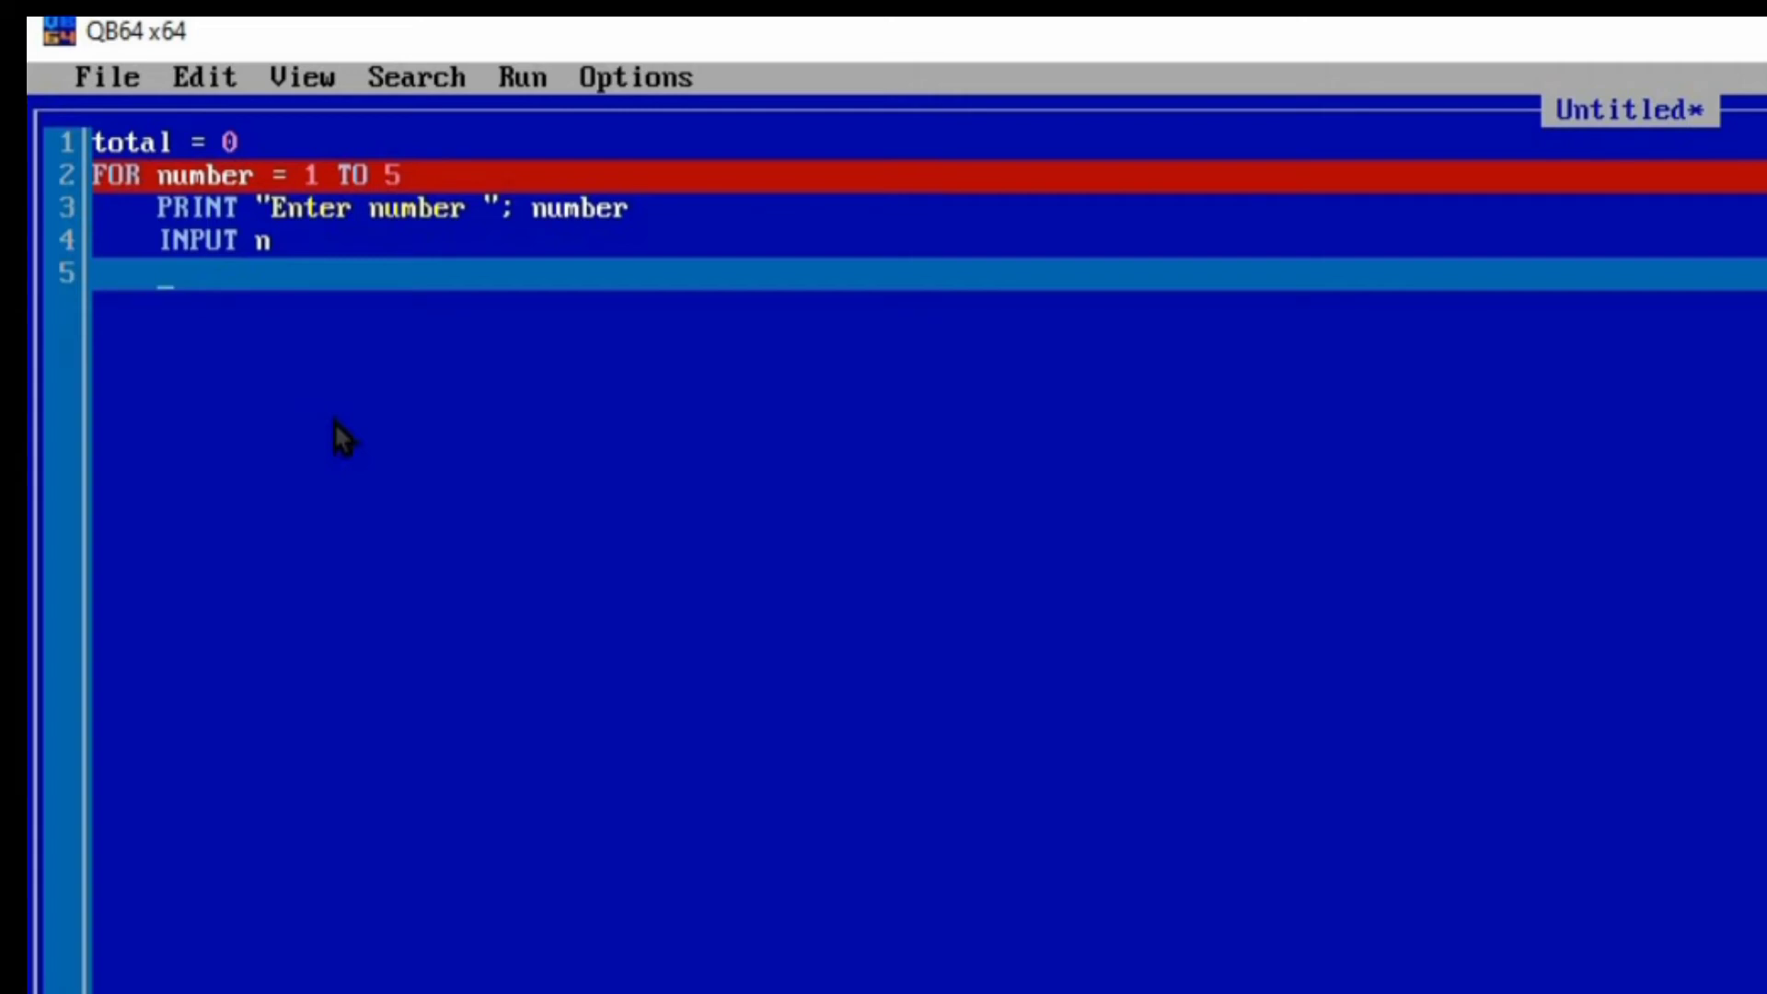
- Write total = total + n to accumulate each entered value
{"action": "type", "text": "tot"}
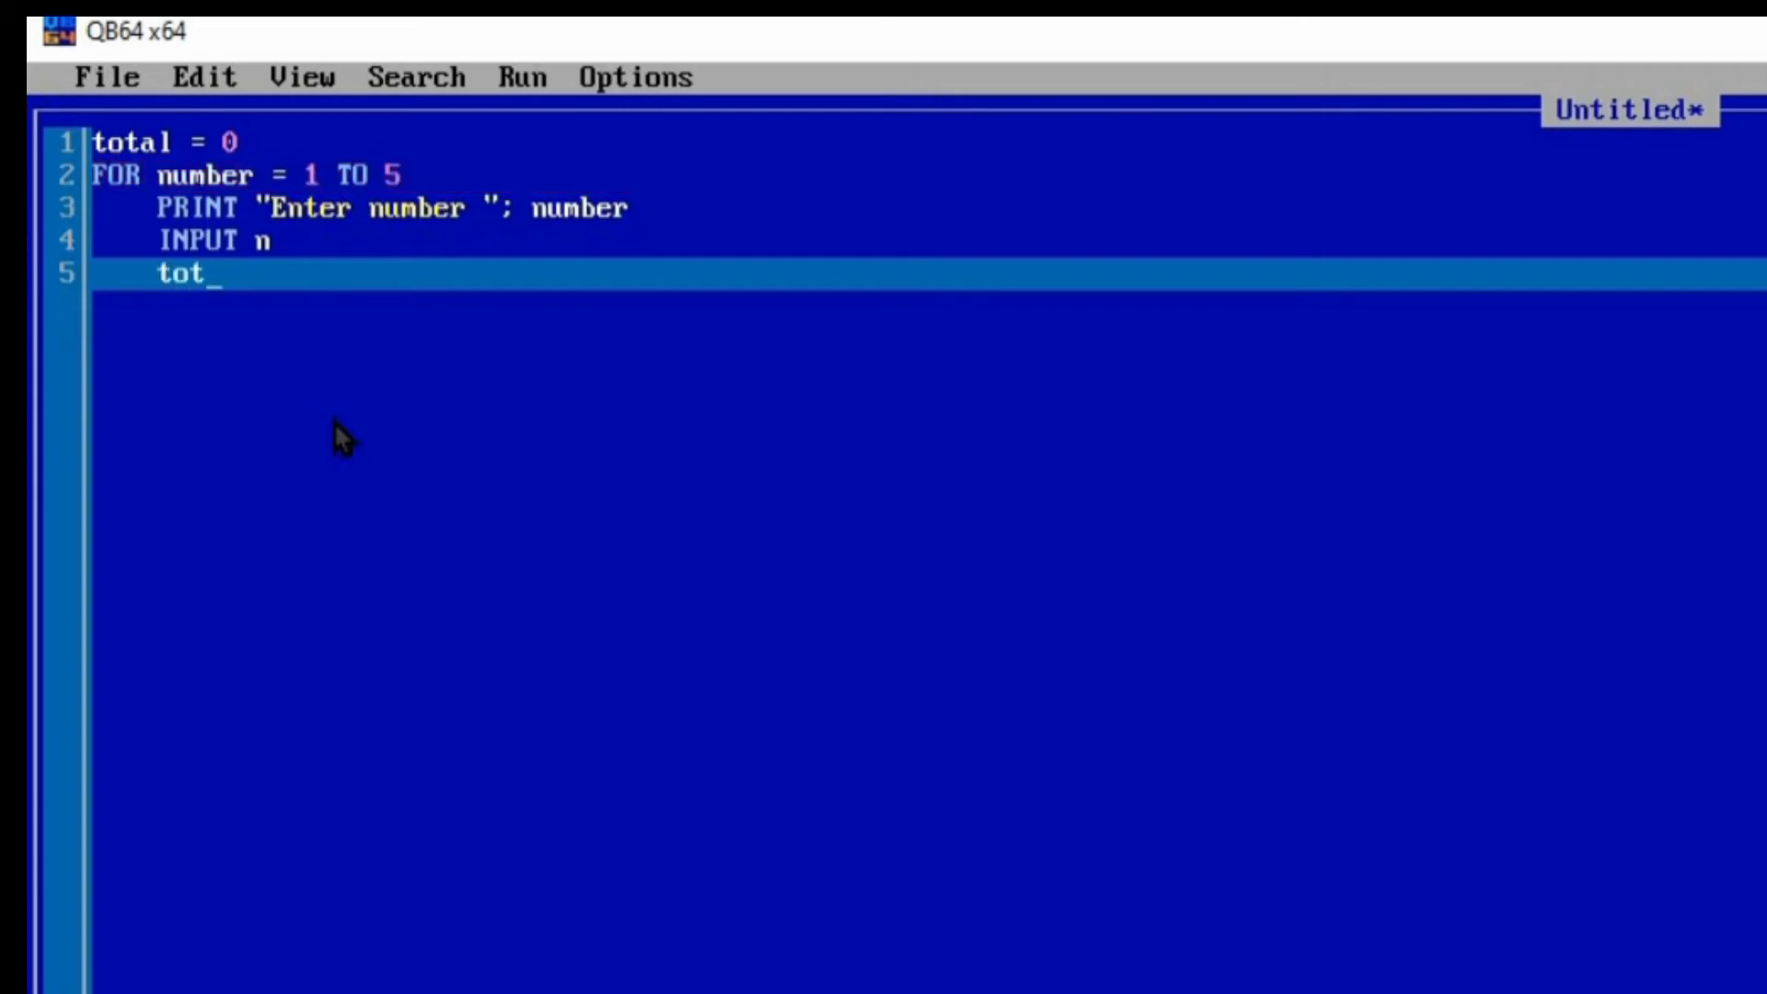
{"action": "type", "text": "al ="}
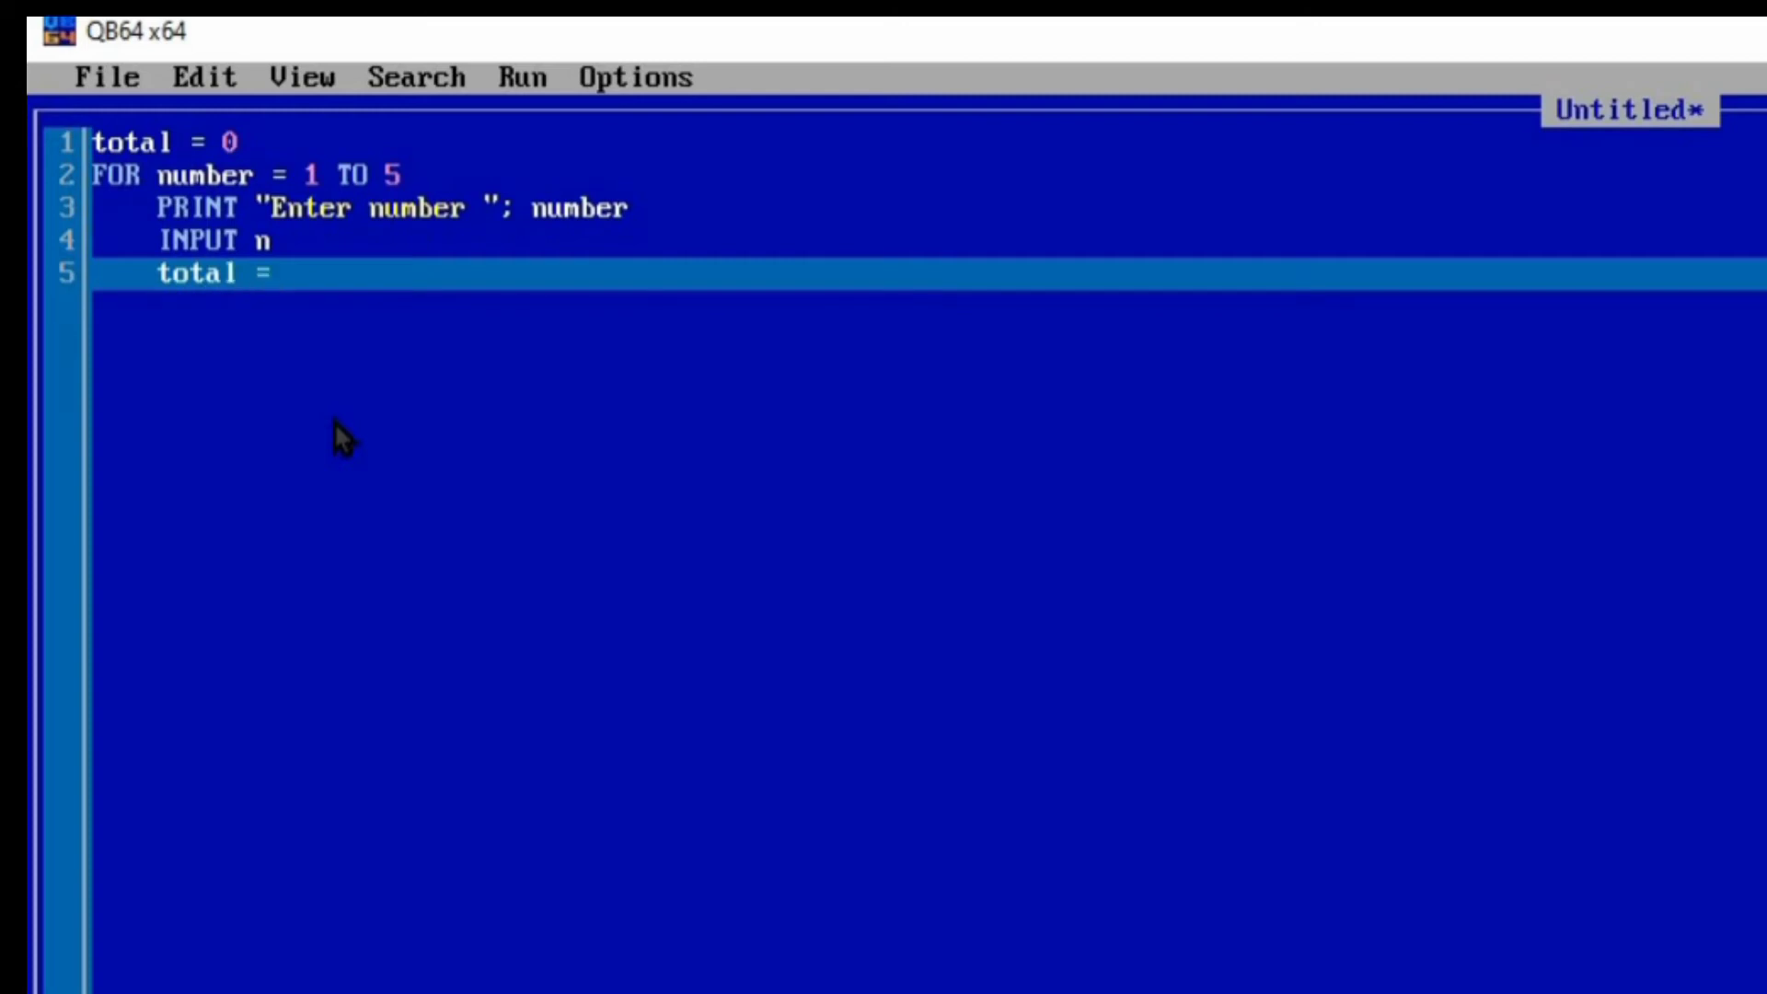
{"action": "type", "text": "total"}
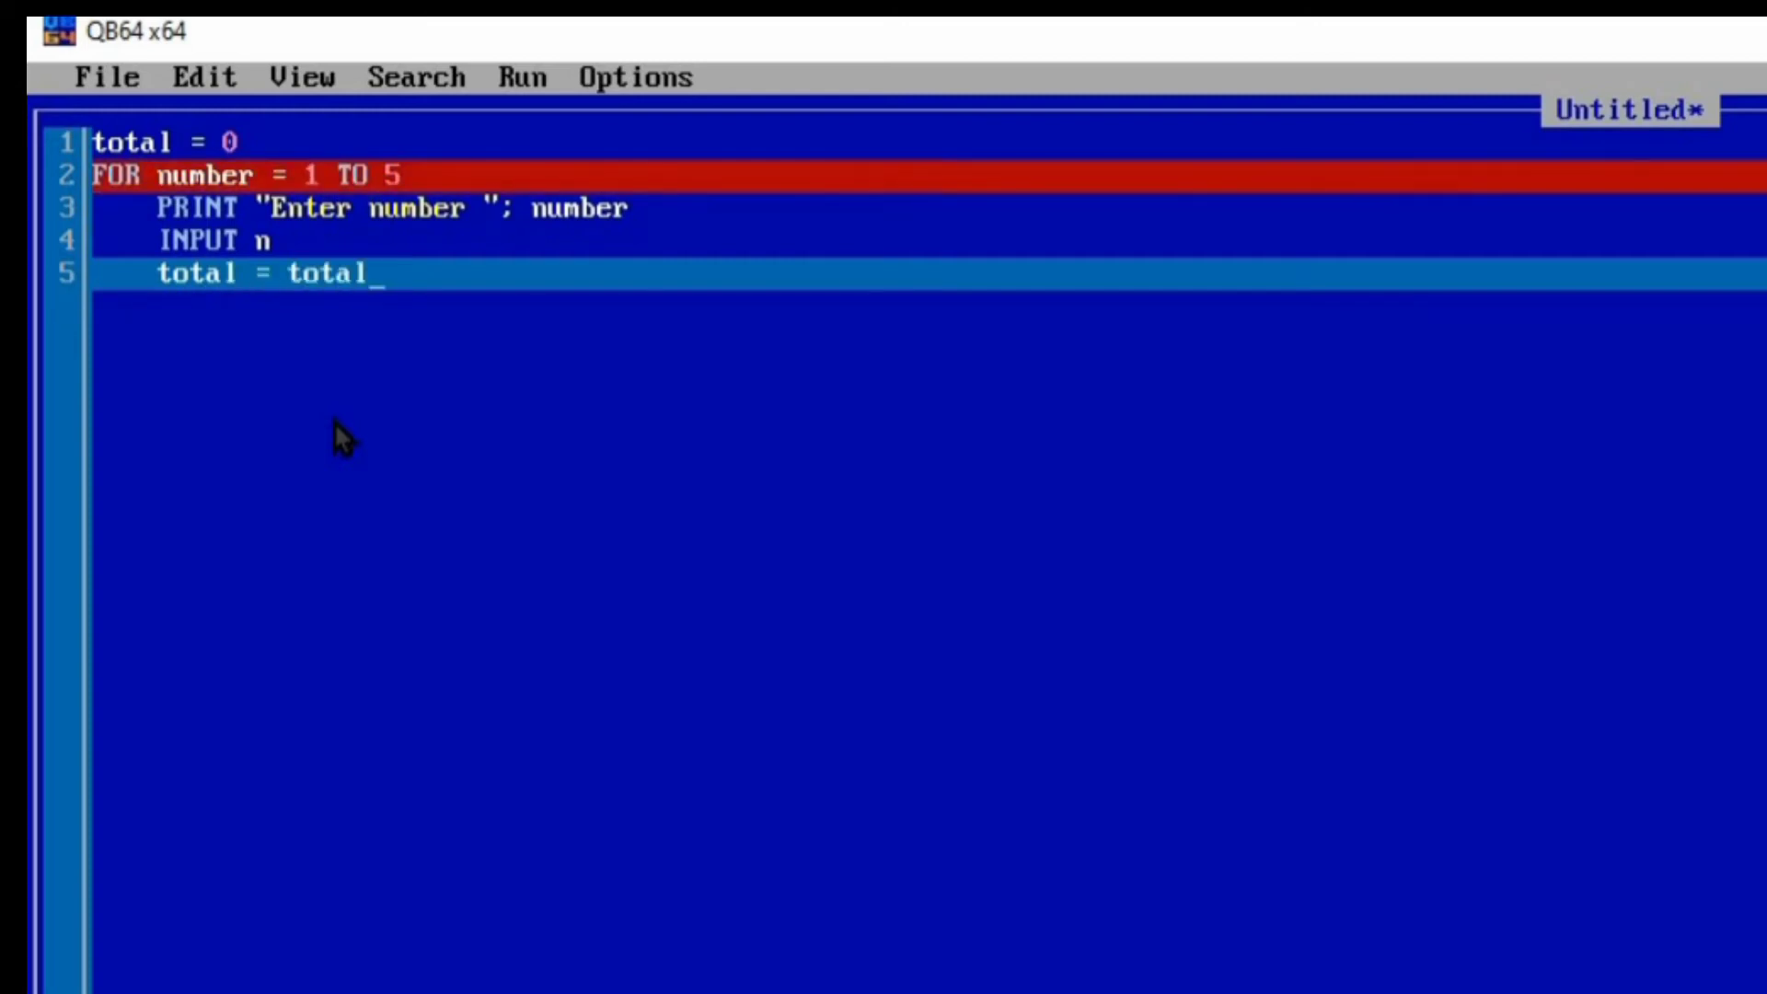
{"action": "type", "text": "+"}
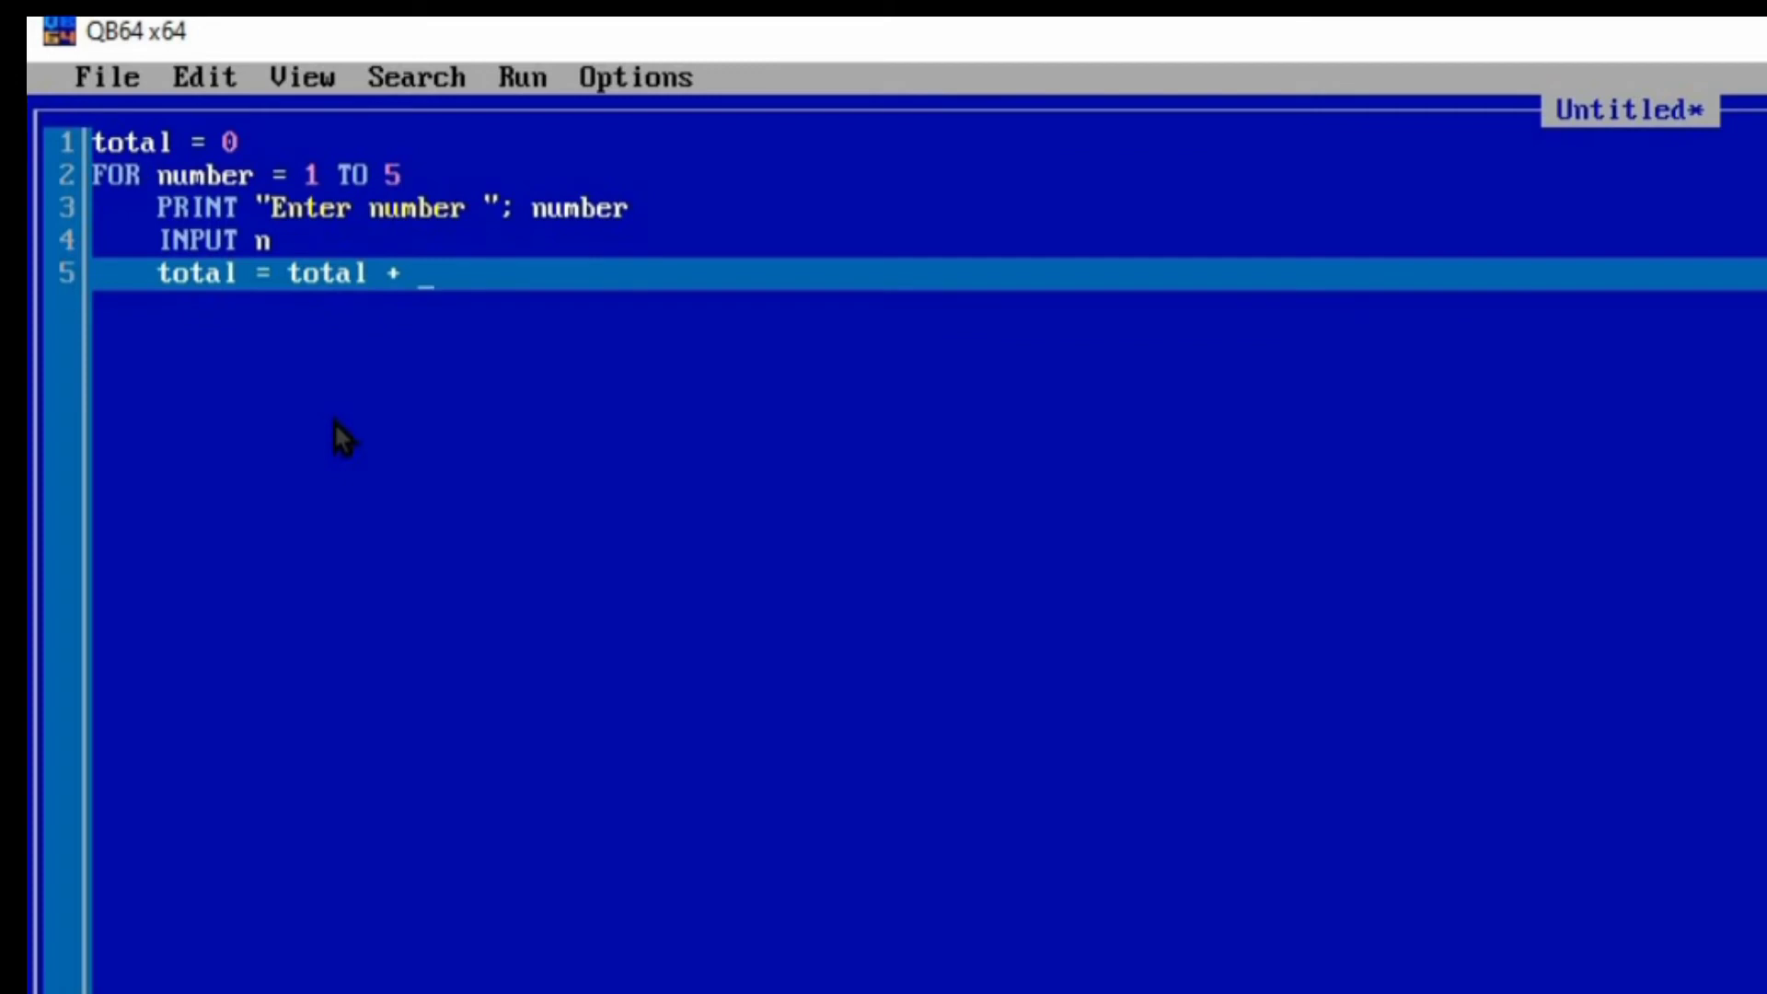
{"action": "type", "text": "n"}
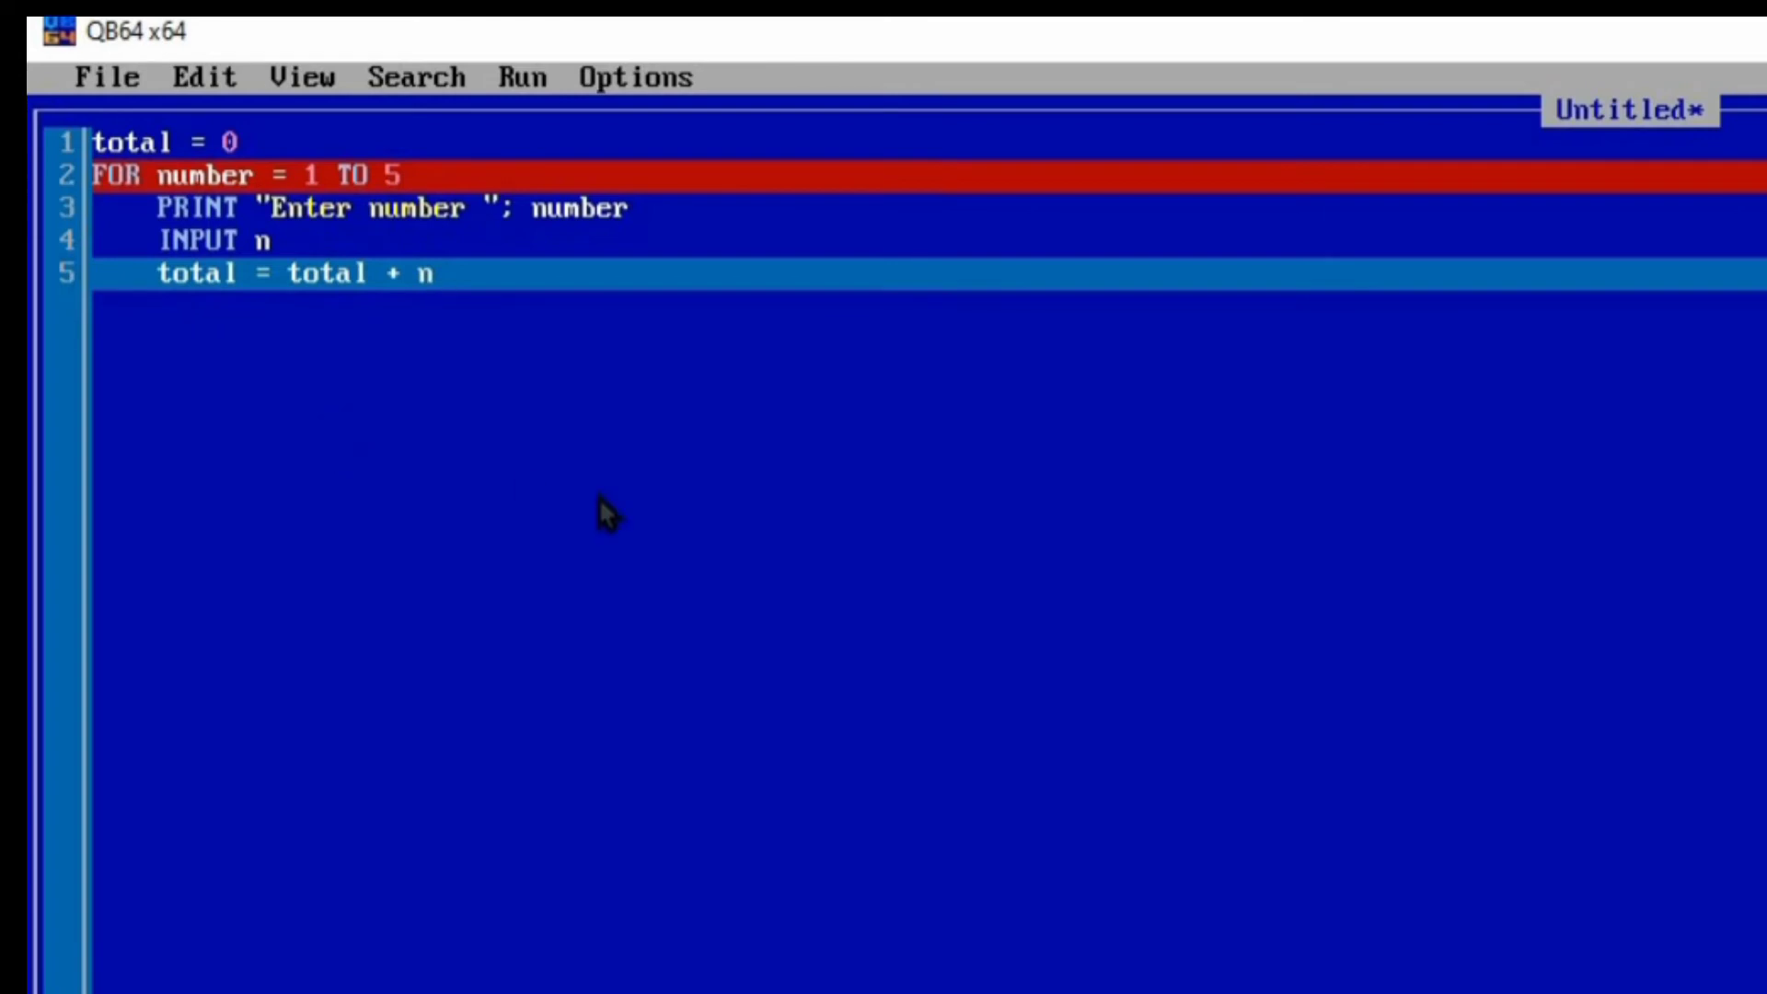
{"action": "key", "text": "Enter"}
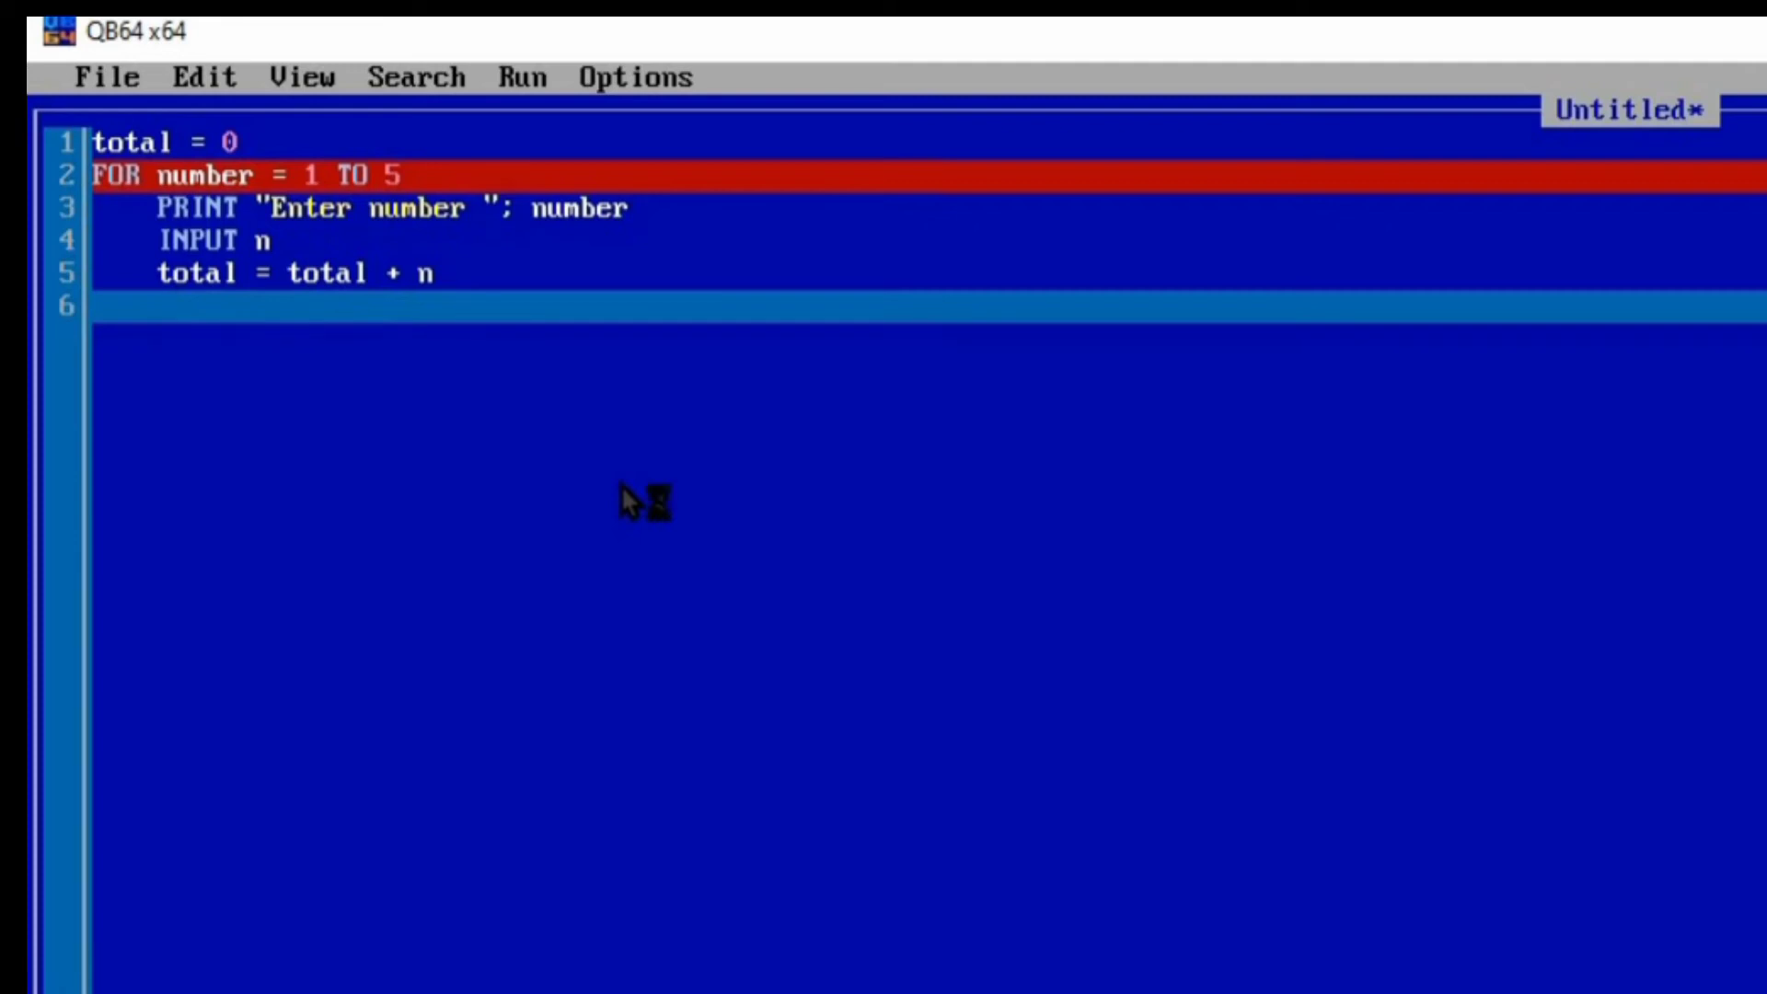
- Close the FOR loop with a next line
{"action": "type", "text": "next"}
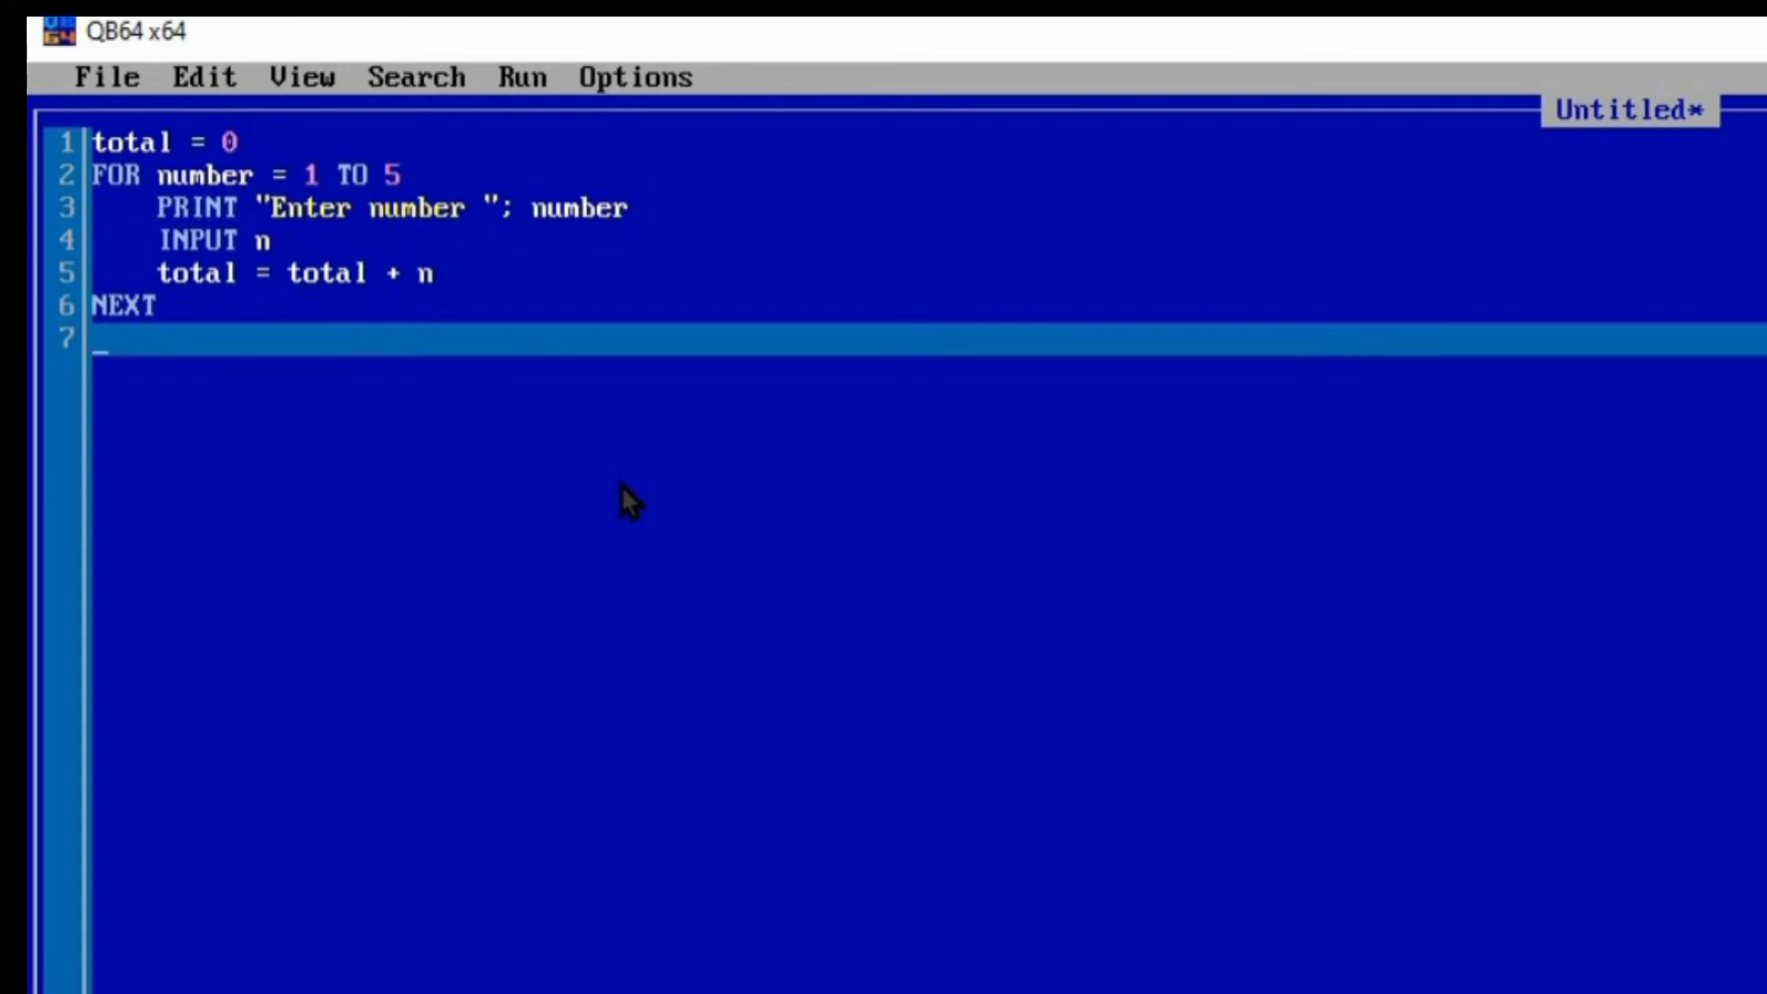
- Write print "The average is " total / 5 as the final output line
{"action": "type", "text": "print"}
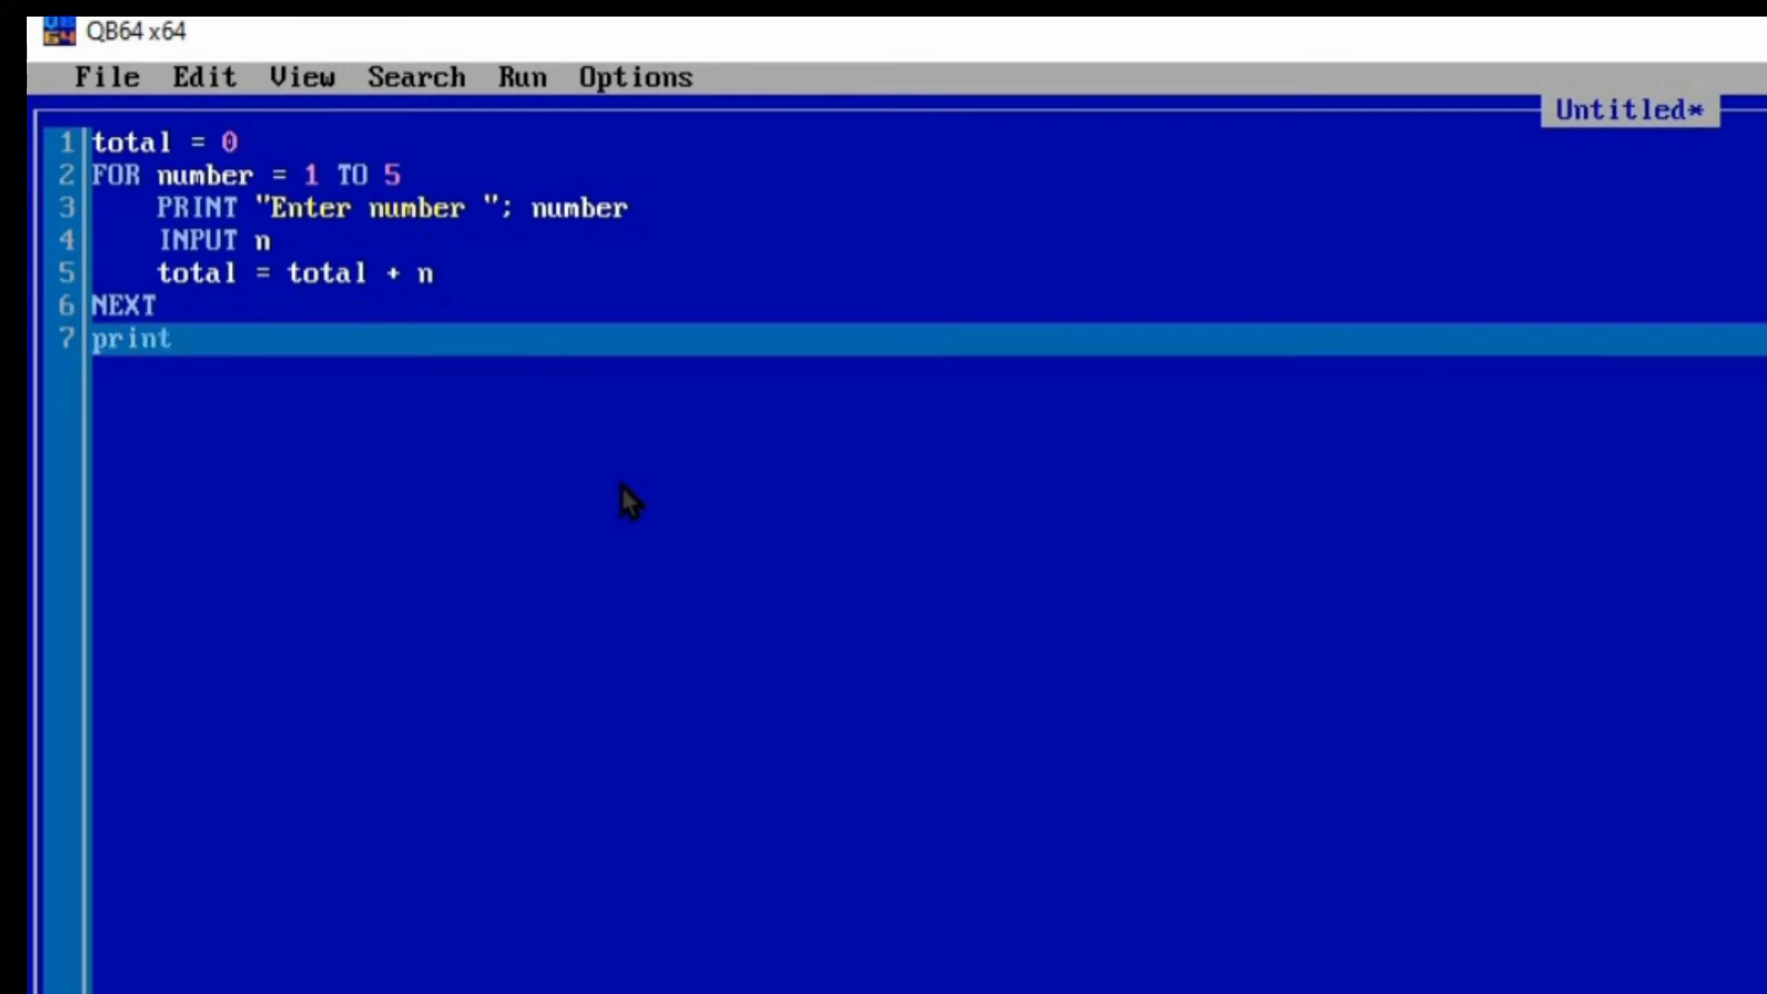
{"action": "type", "text": "\"T\""}
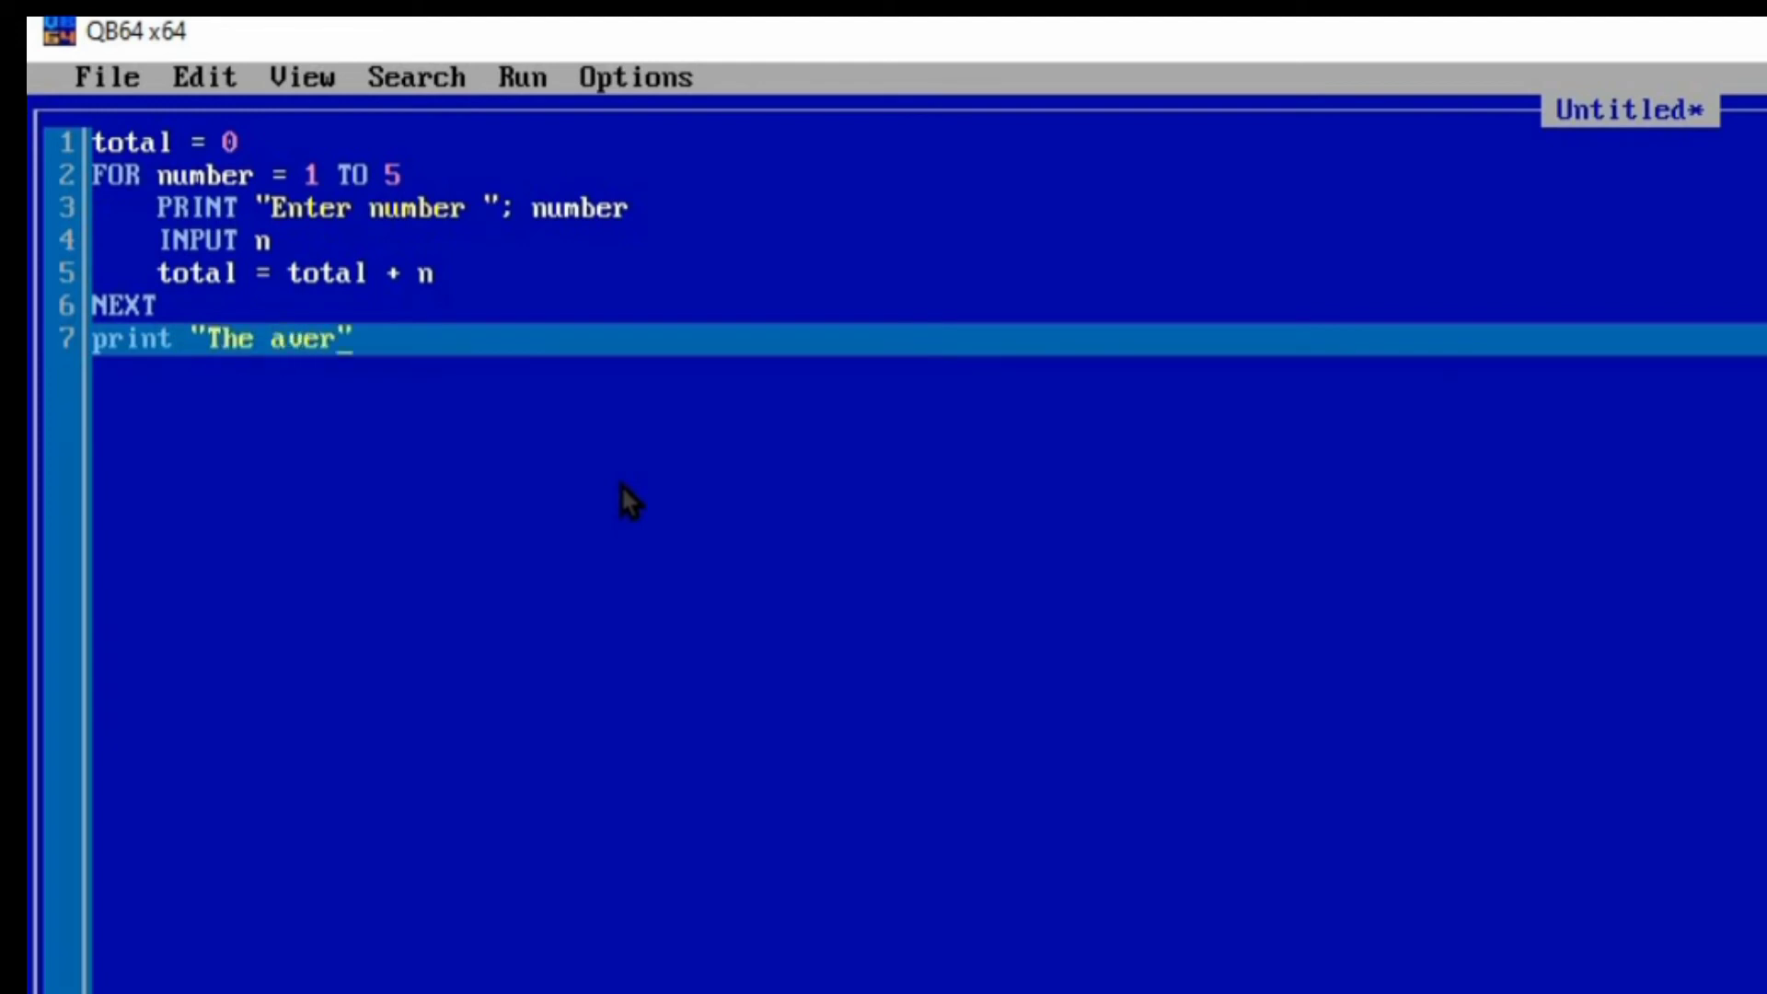
{"action": "type", "text": "age is\""}
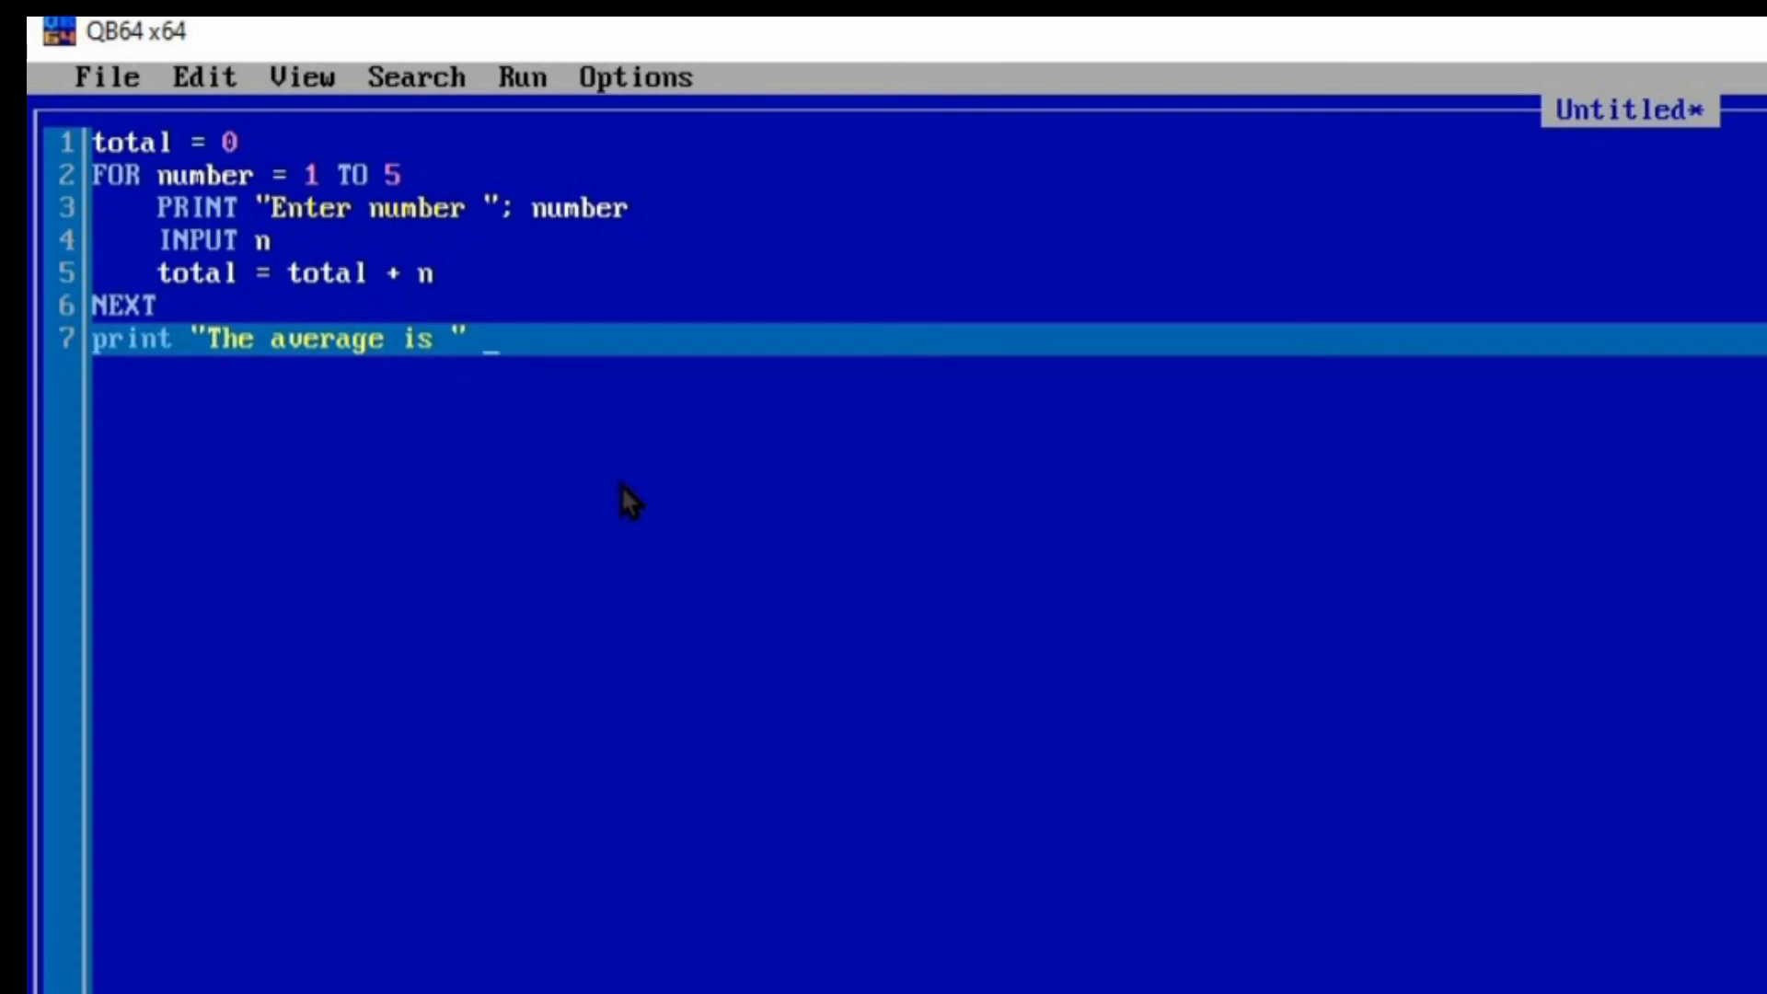
{"action": "type", "text": "total"}
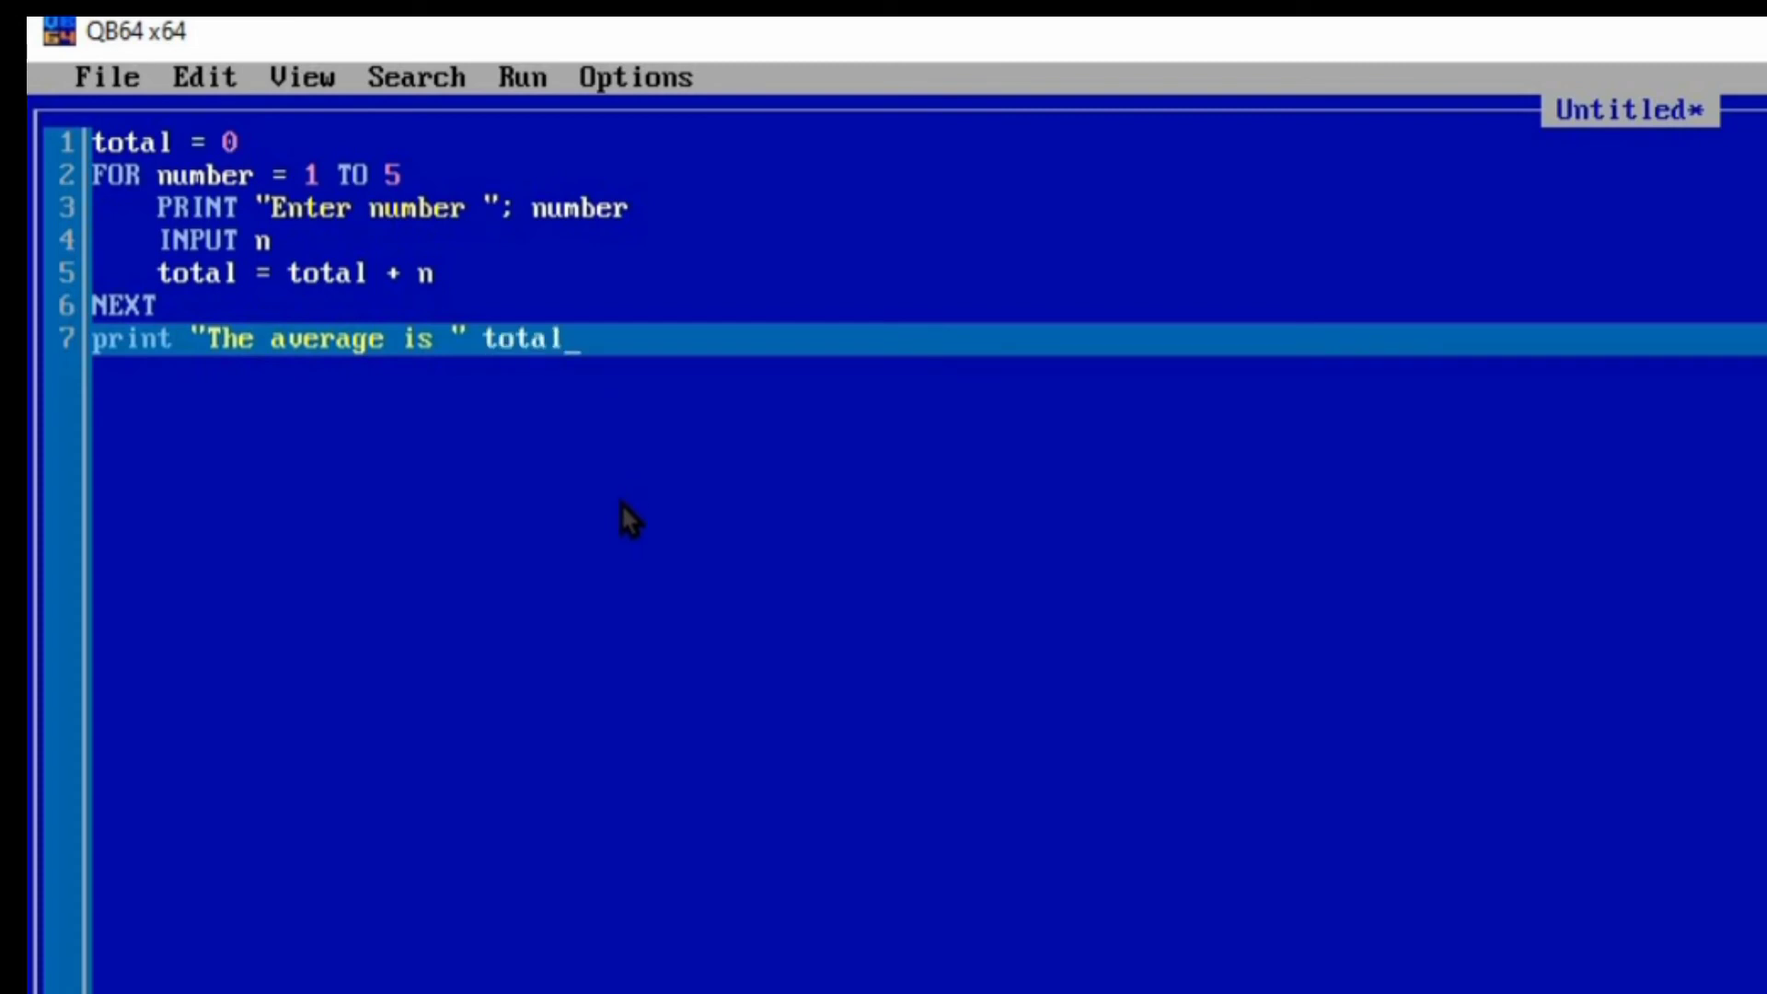
{"action": "type", "text": "/"}
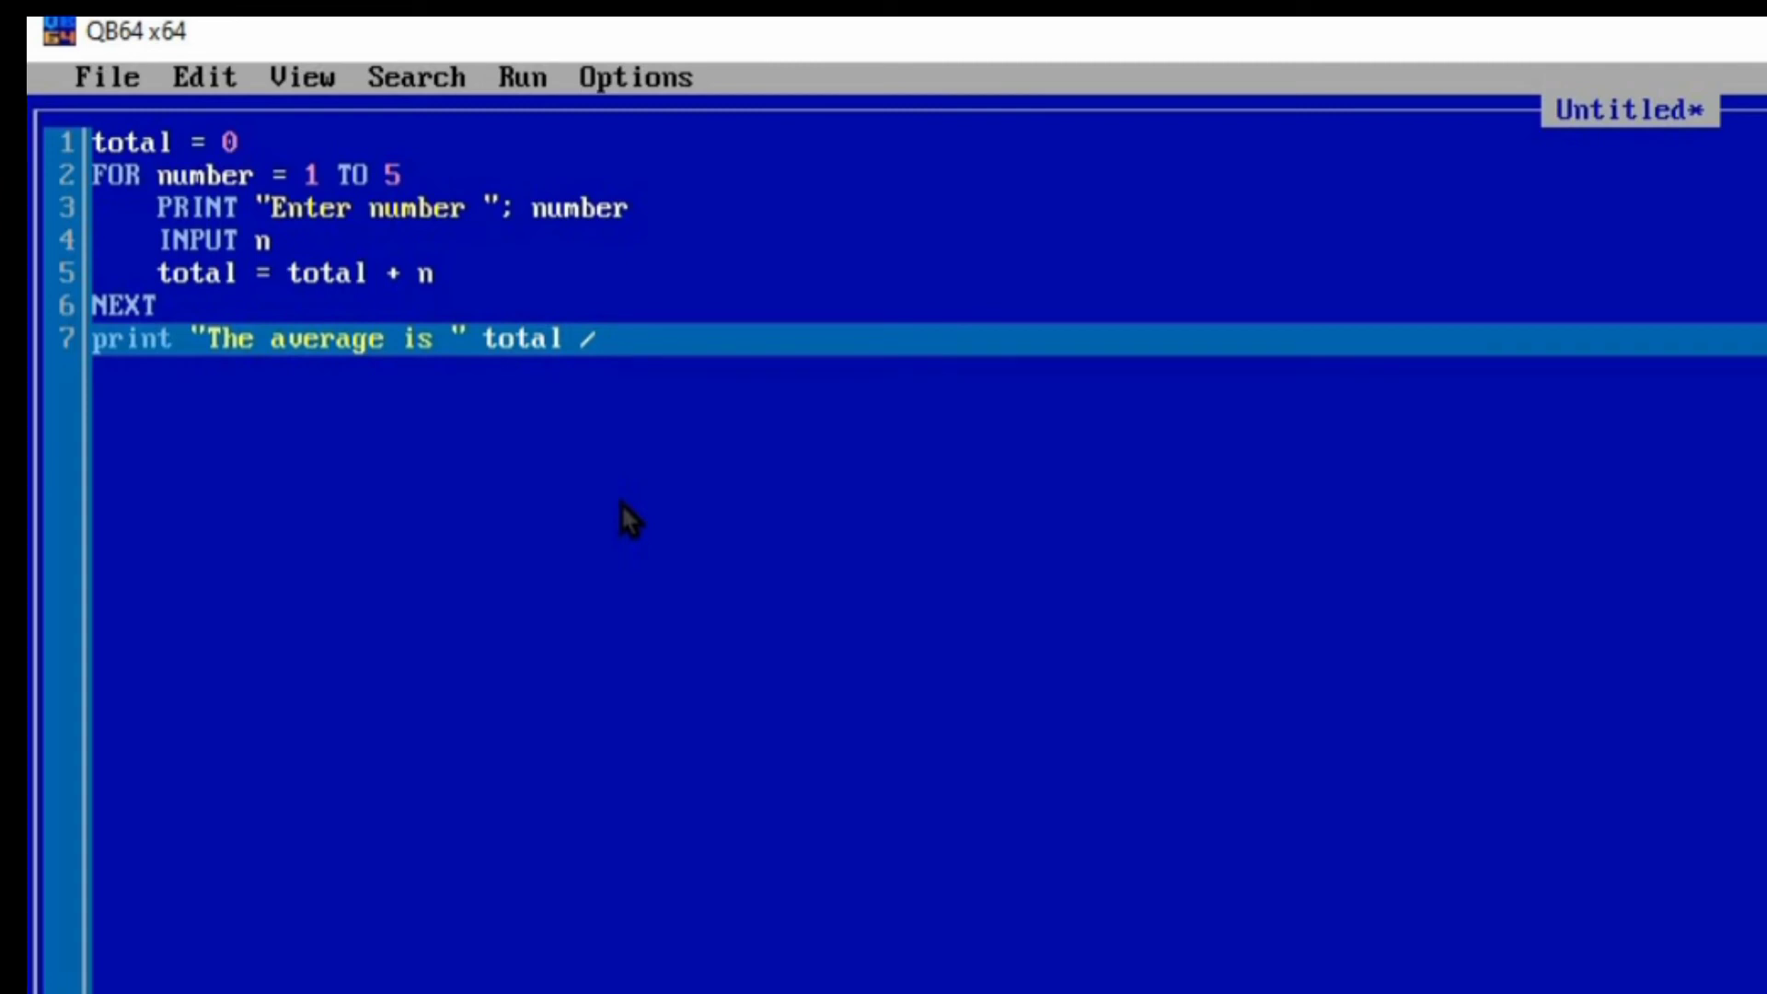
{"action": "type", "text": "5"}
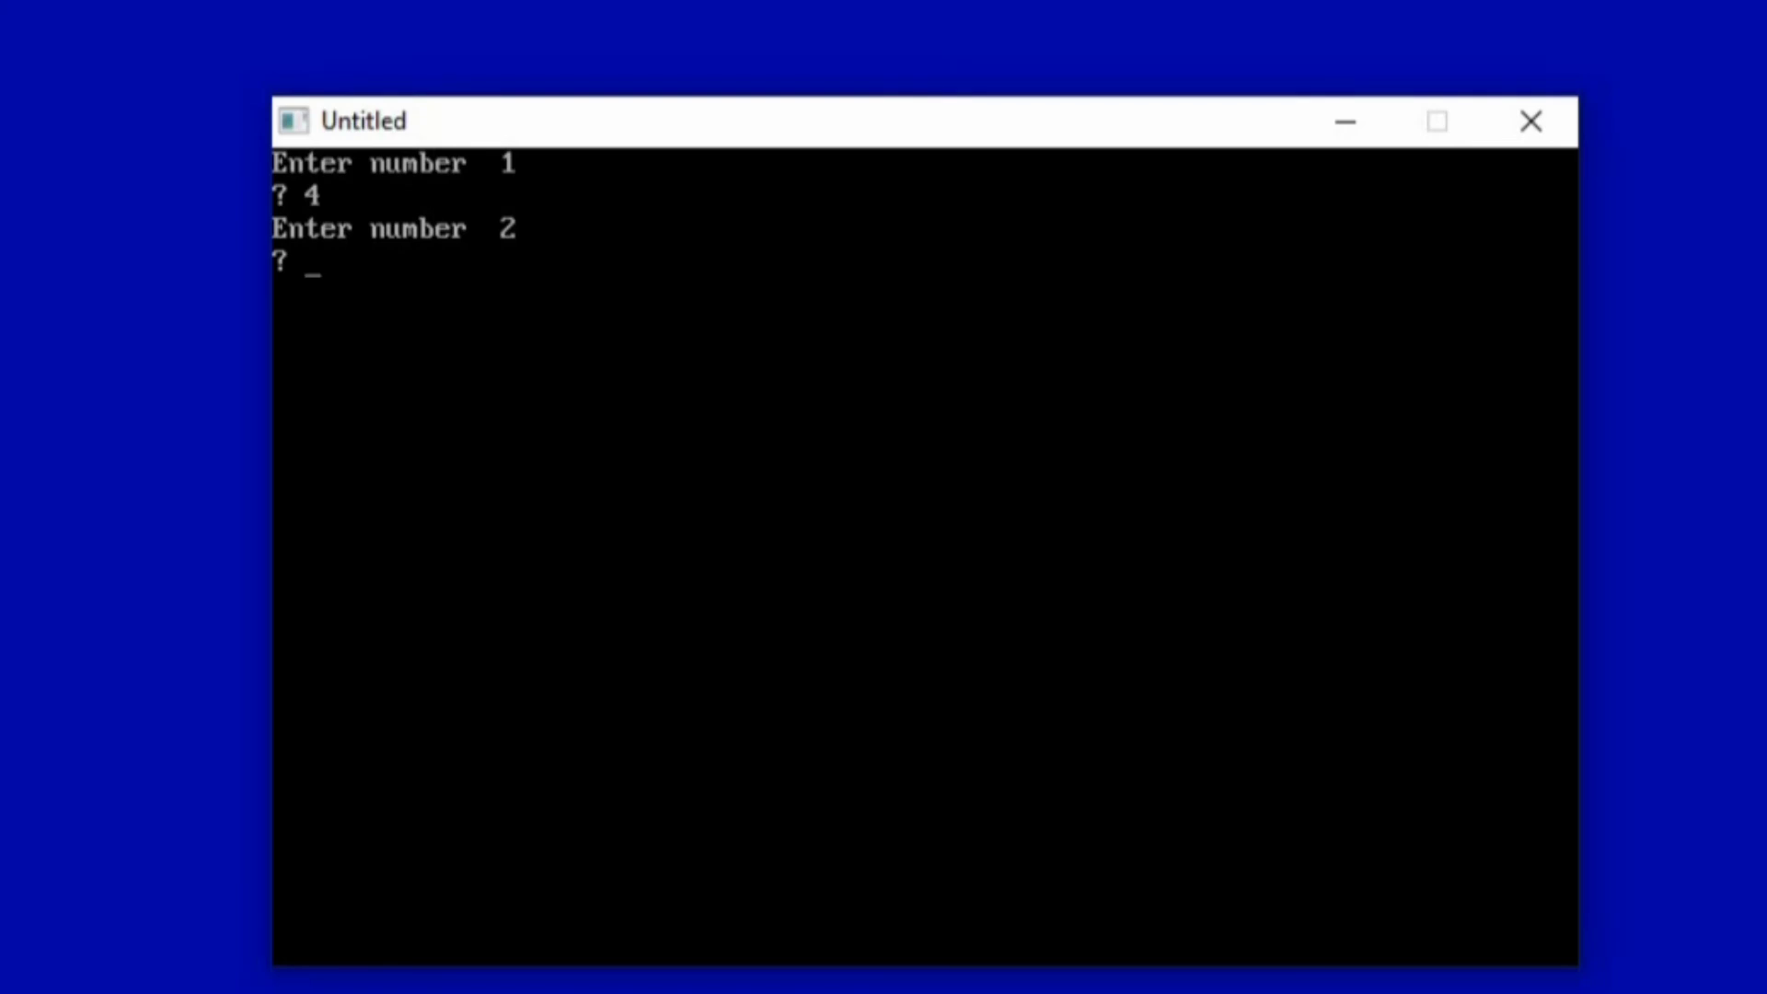
- Enter 6, 7 and 9 at the running program's prompts to get the average 5.6
{"action": "type", "text": "6"}
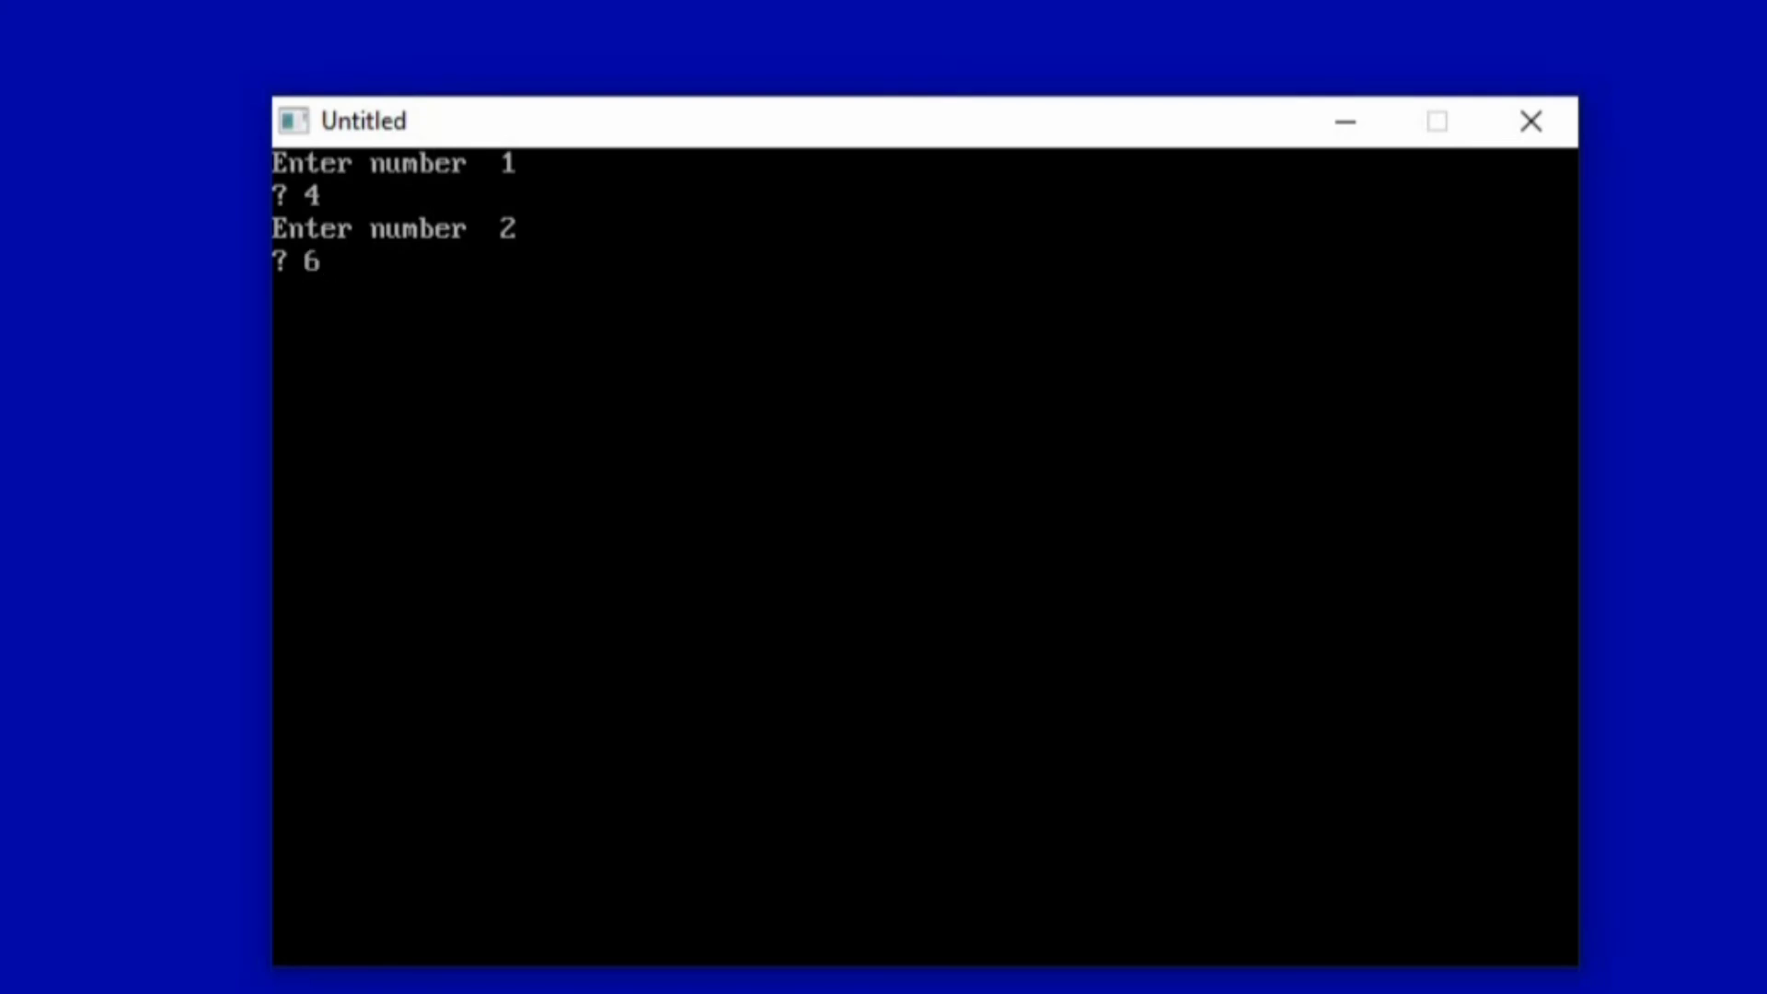
{"action": "key", "text": "enter"}
{"action": "type", "text": "2"}
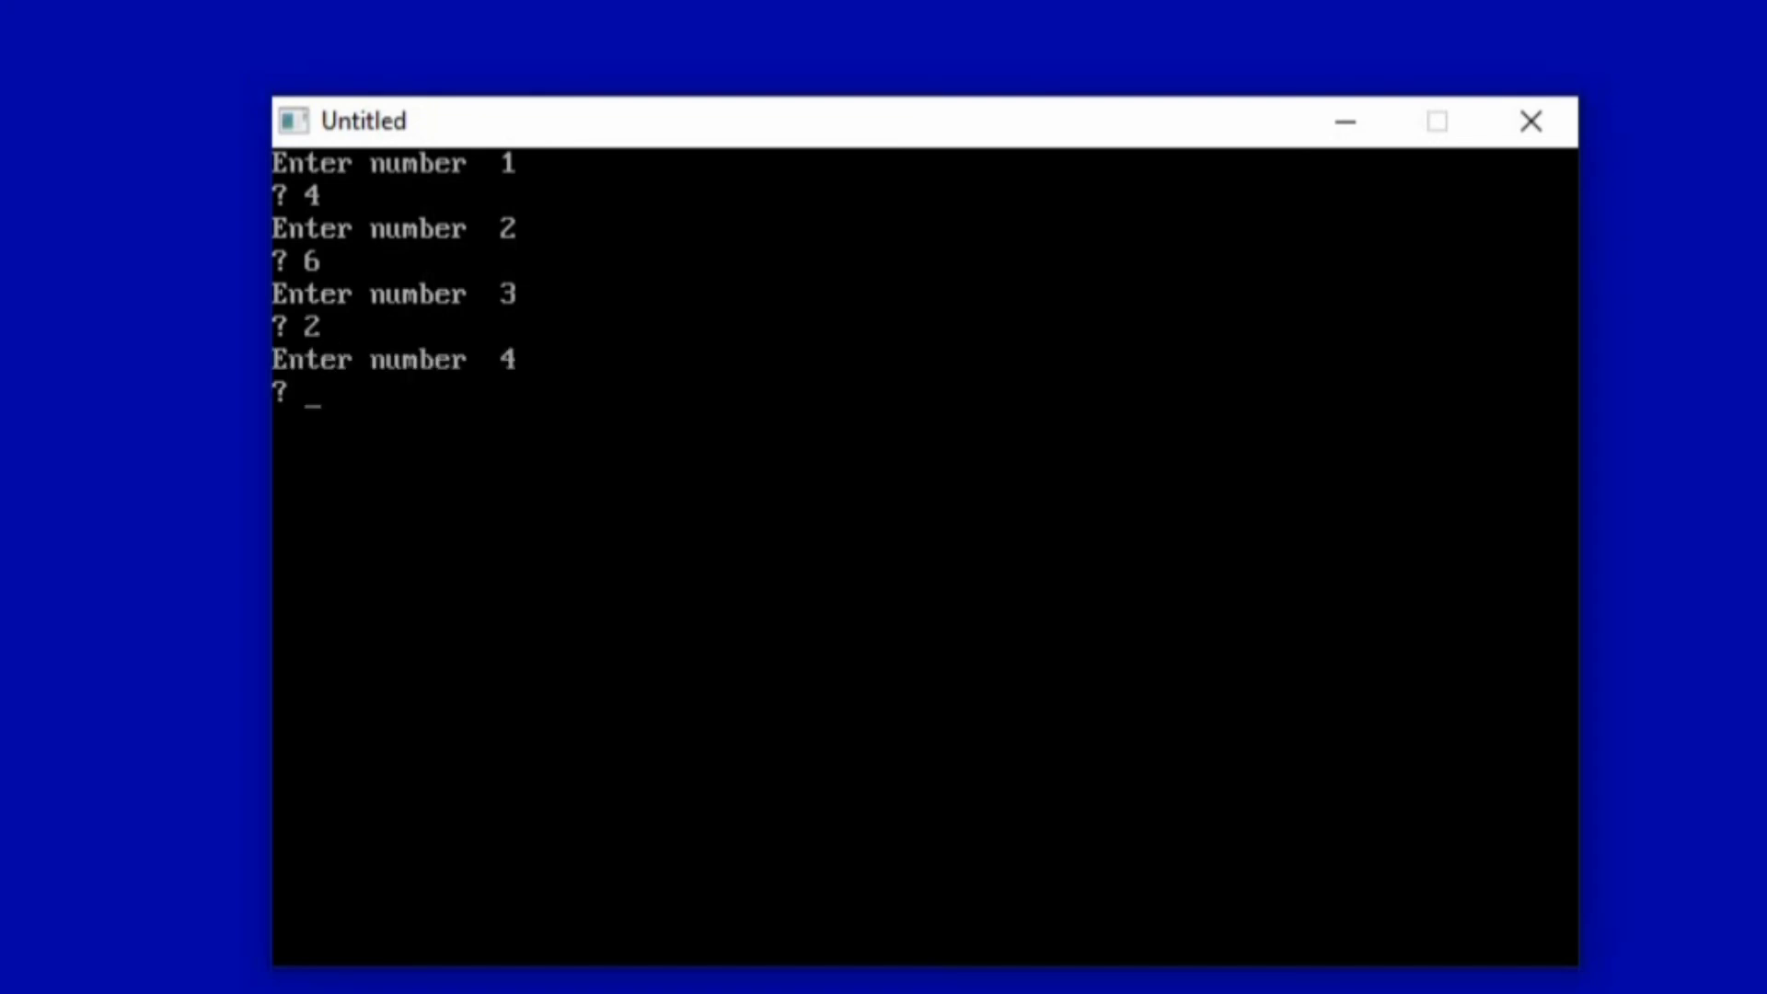
{"action": "type", "text": "7"}
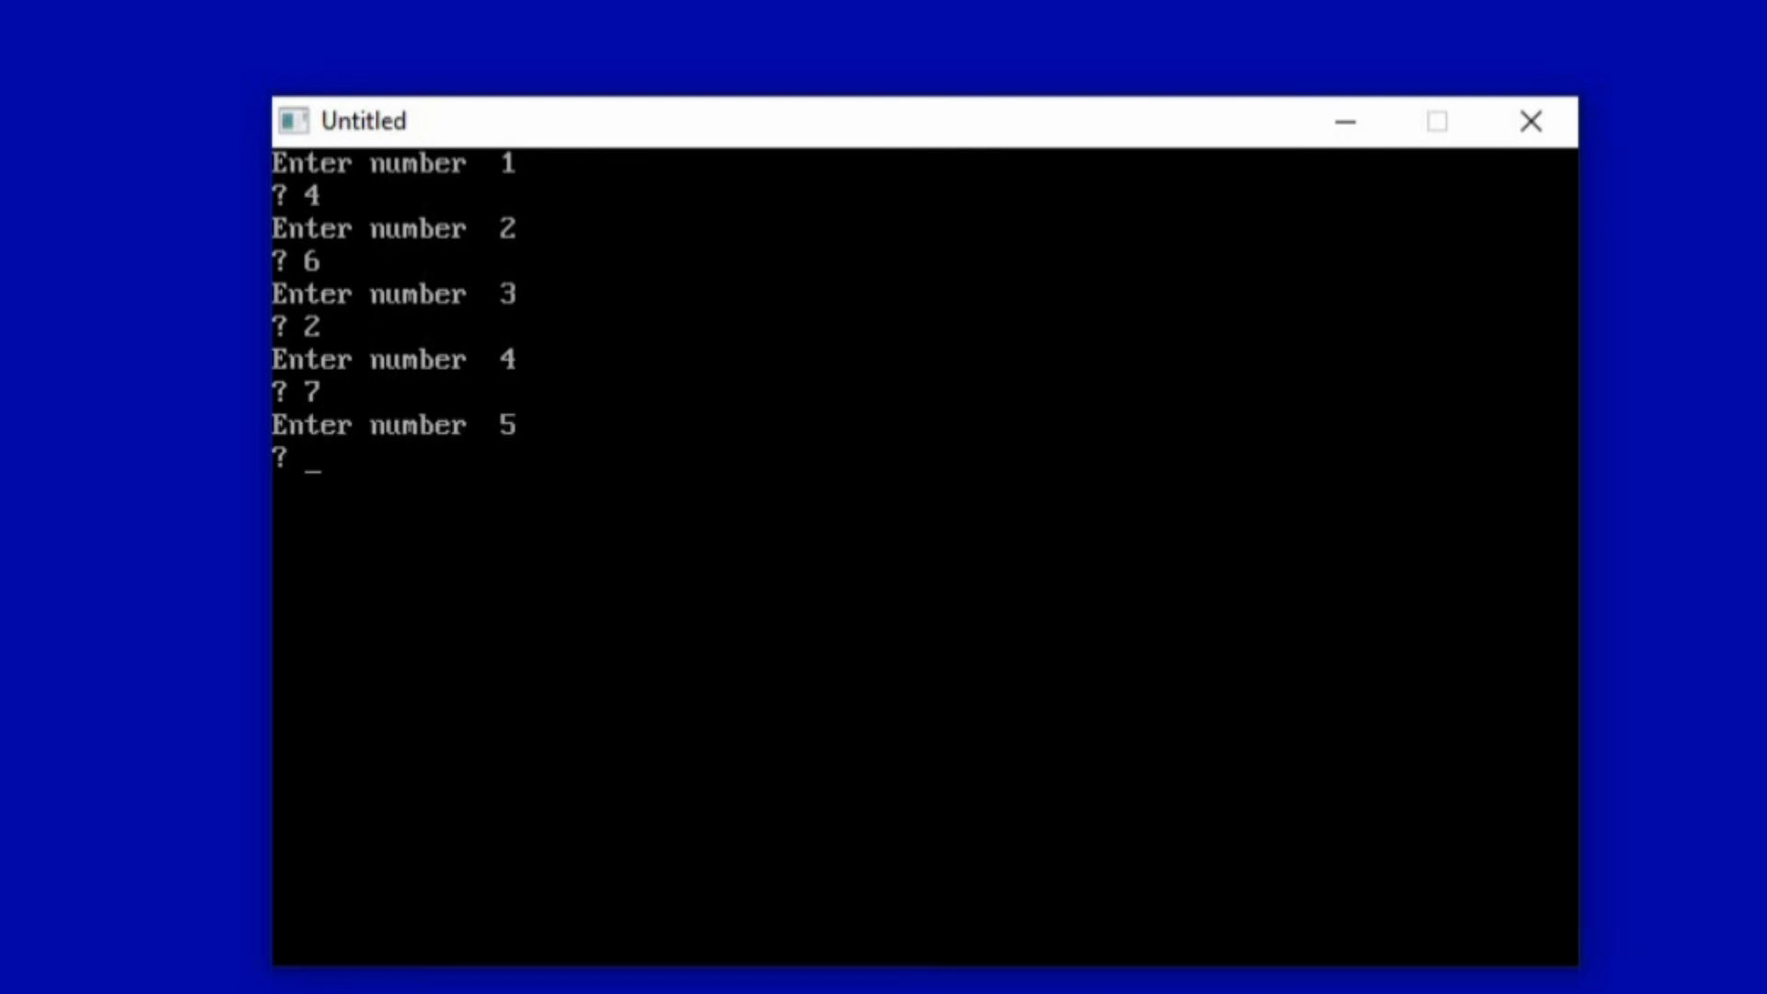
{"action": "type", "text": "9"}
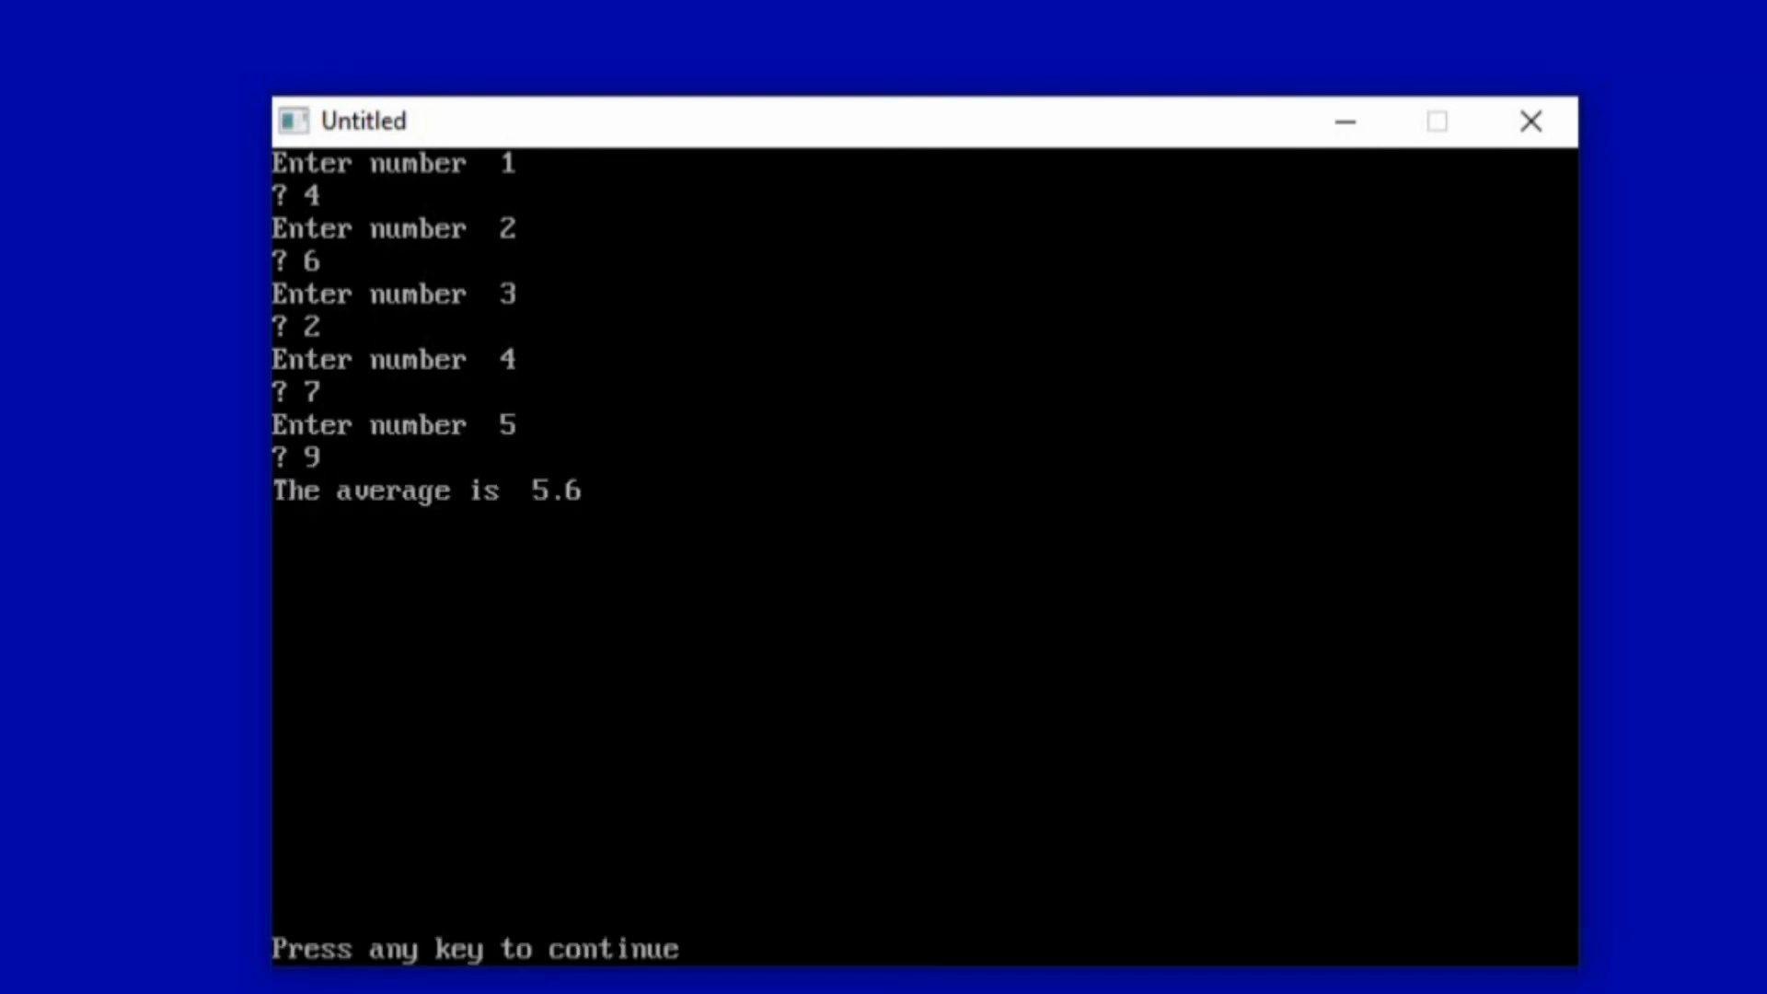